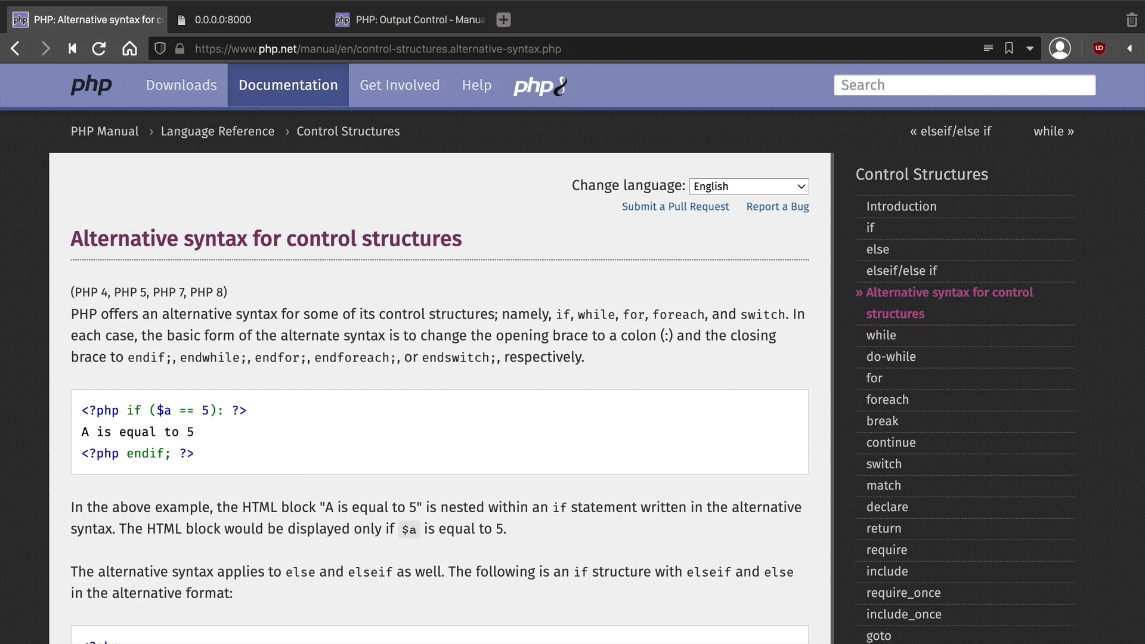
mouse_move(305, 458)
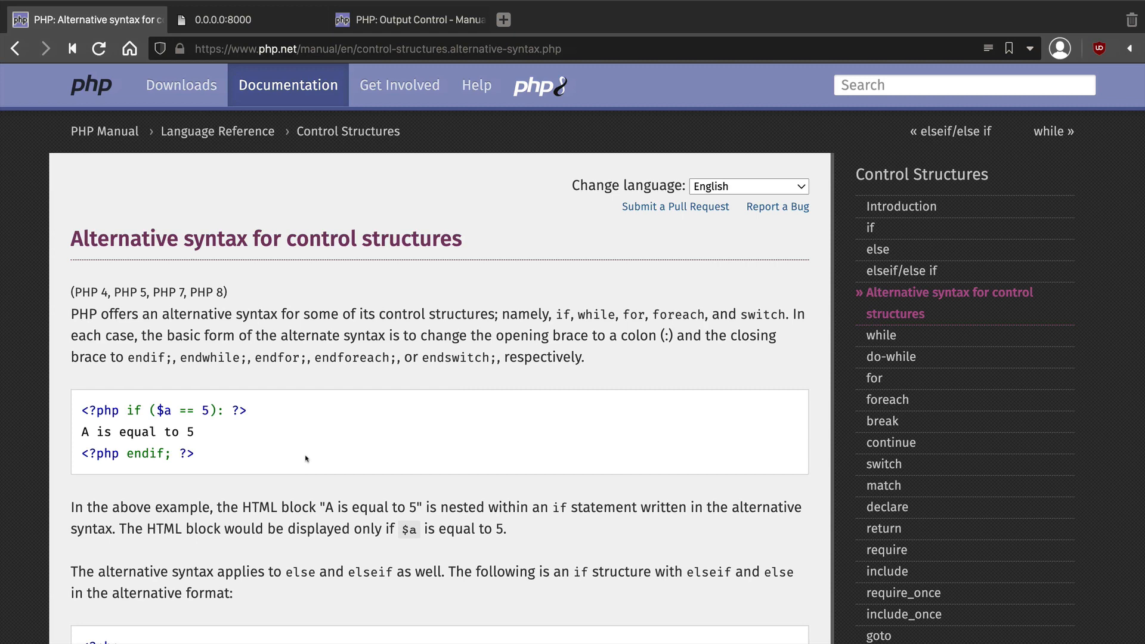
Run the alternative-syntax div template in index.php to check its Admin/User output.
double_click(221, 410)
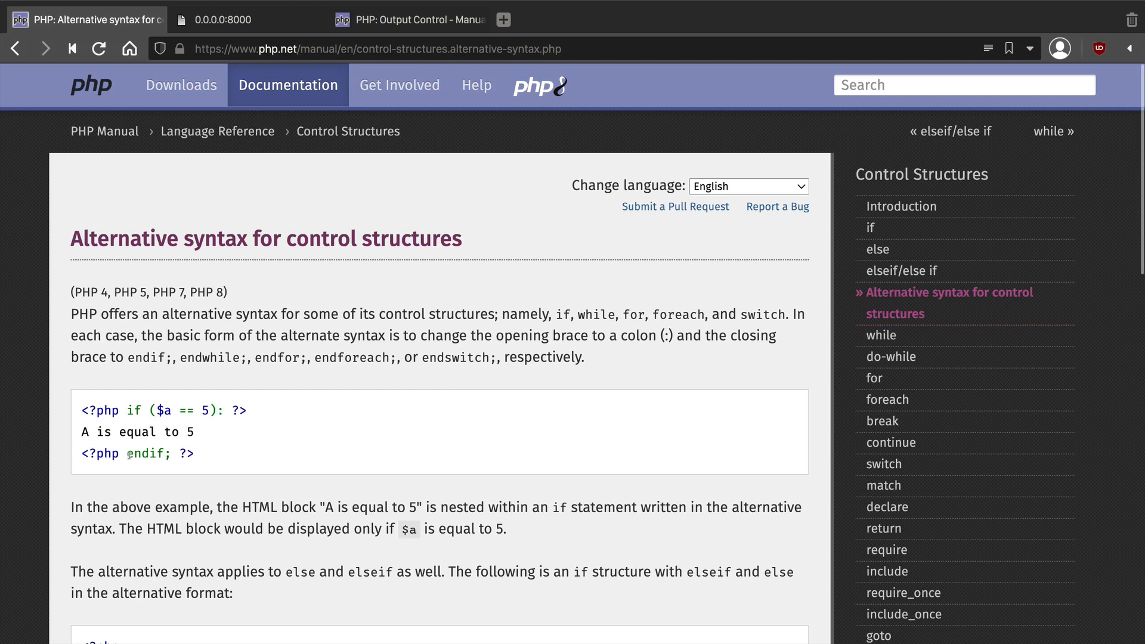
double_click(145, 452)
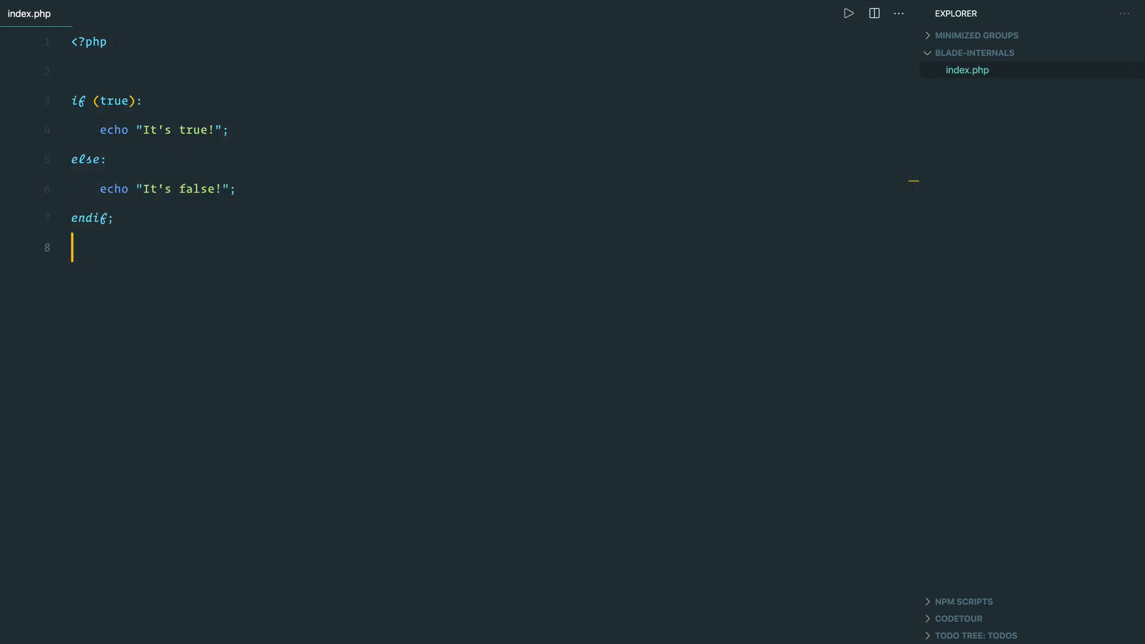
click(848, 13)
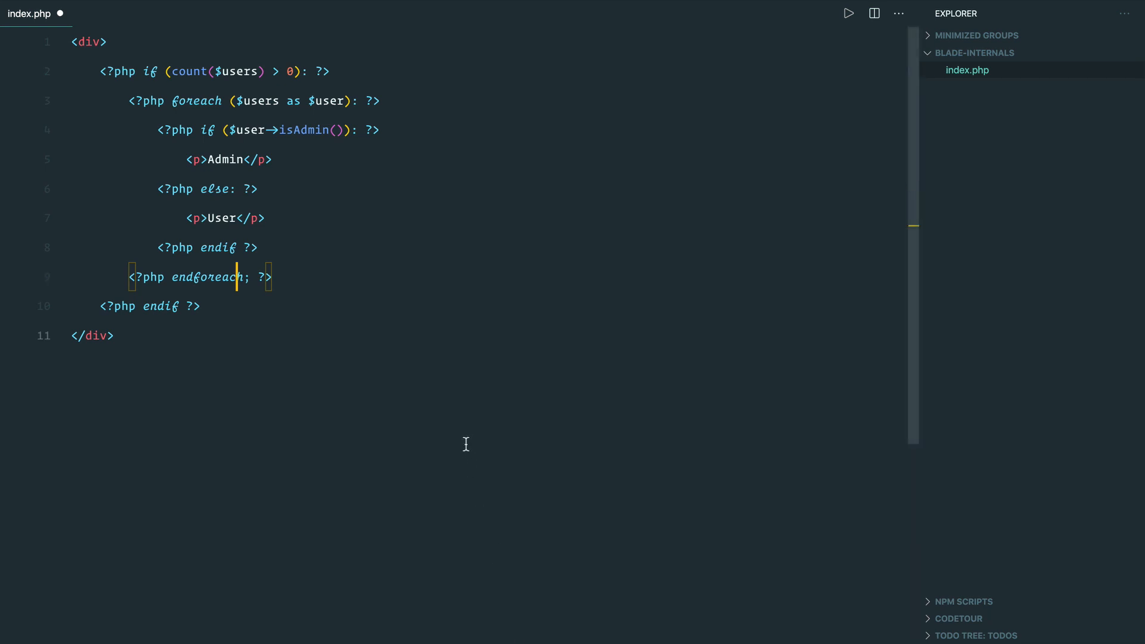
Rewrite index.php as a PHP block echoing "Foo" then "Bar" and save it.
key(ctrl+a)
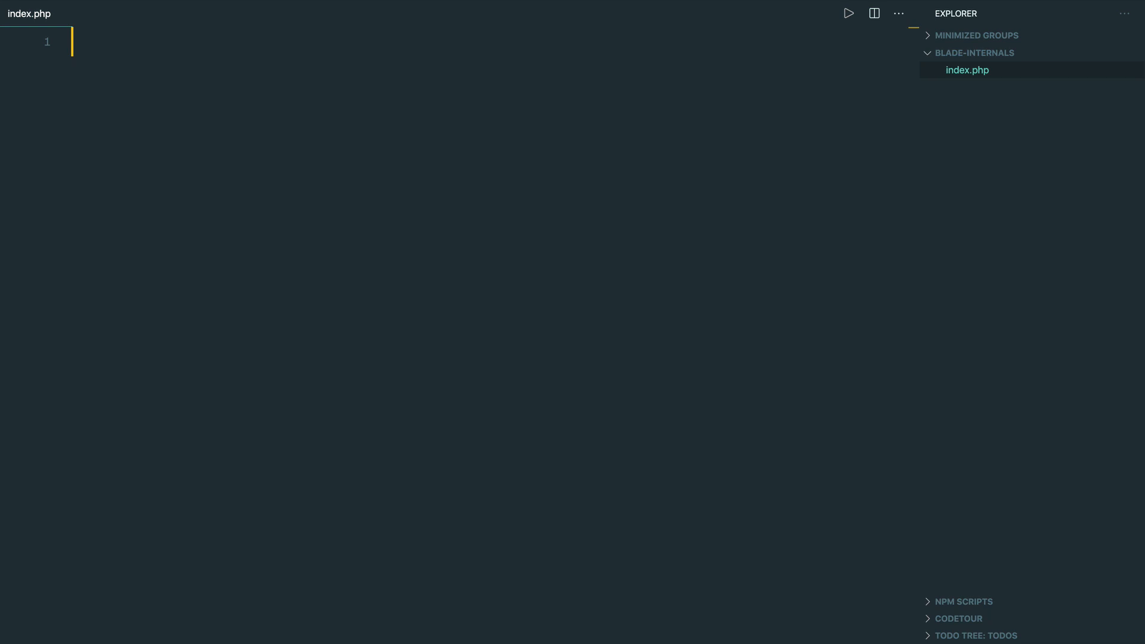
text(<)
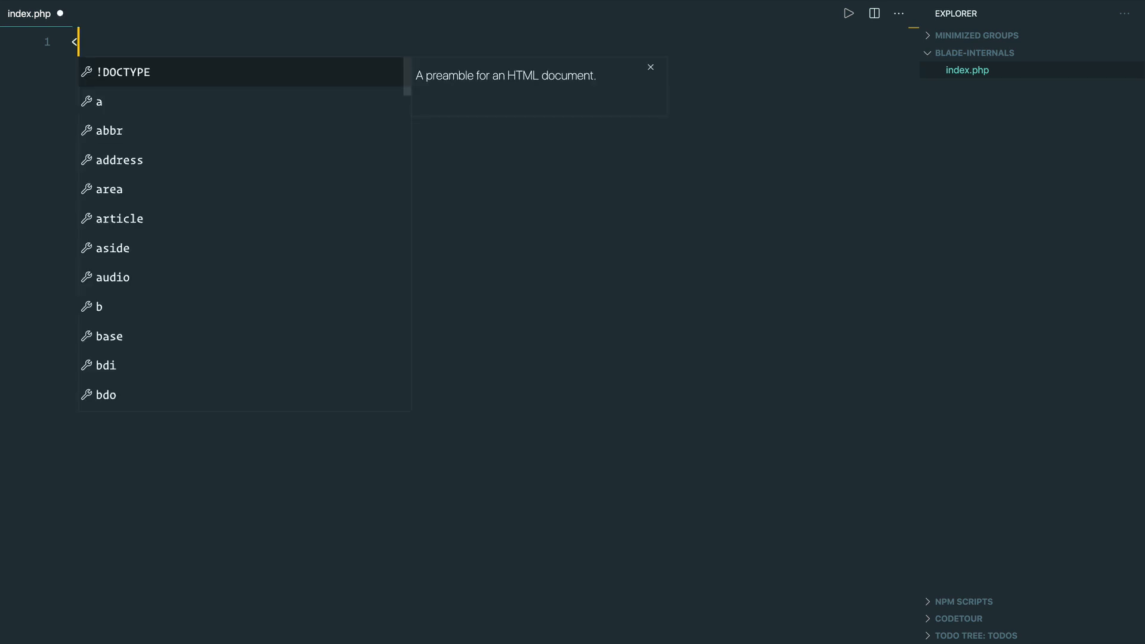
text(echo "Foo";)
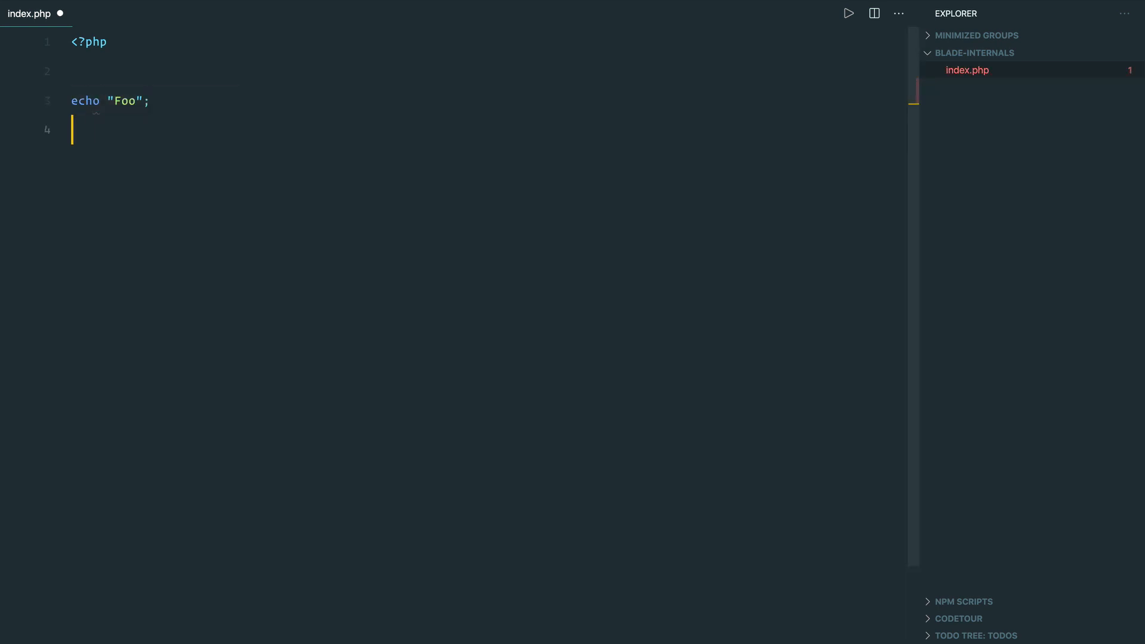
text(echo "Bar";)
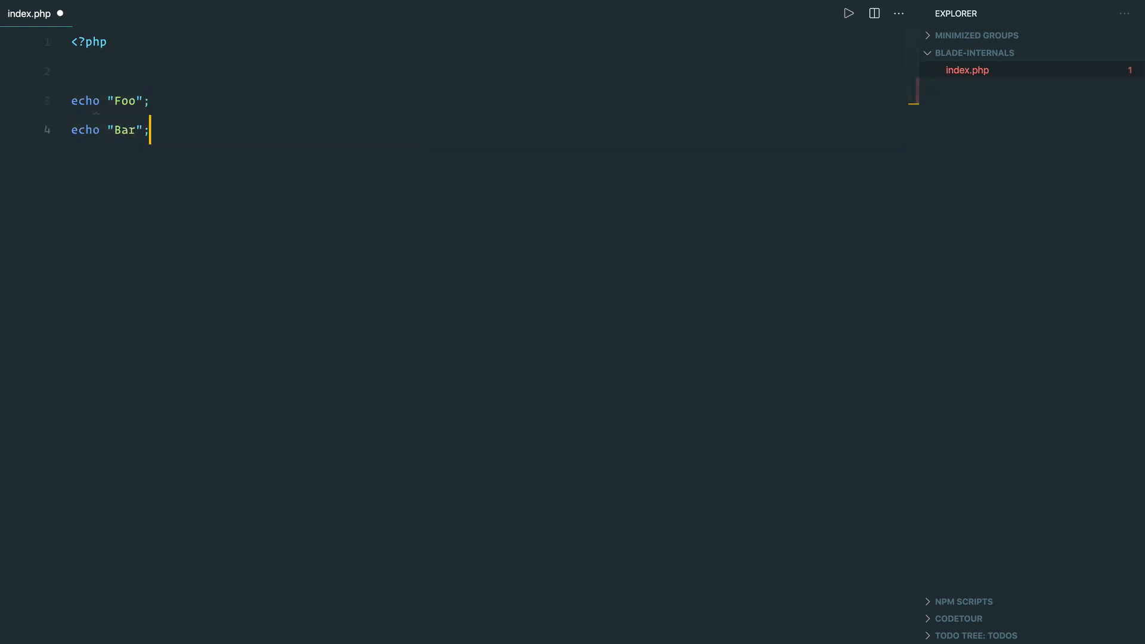
key(ctrl+s)
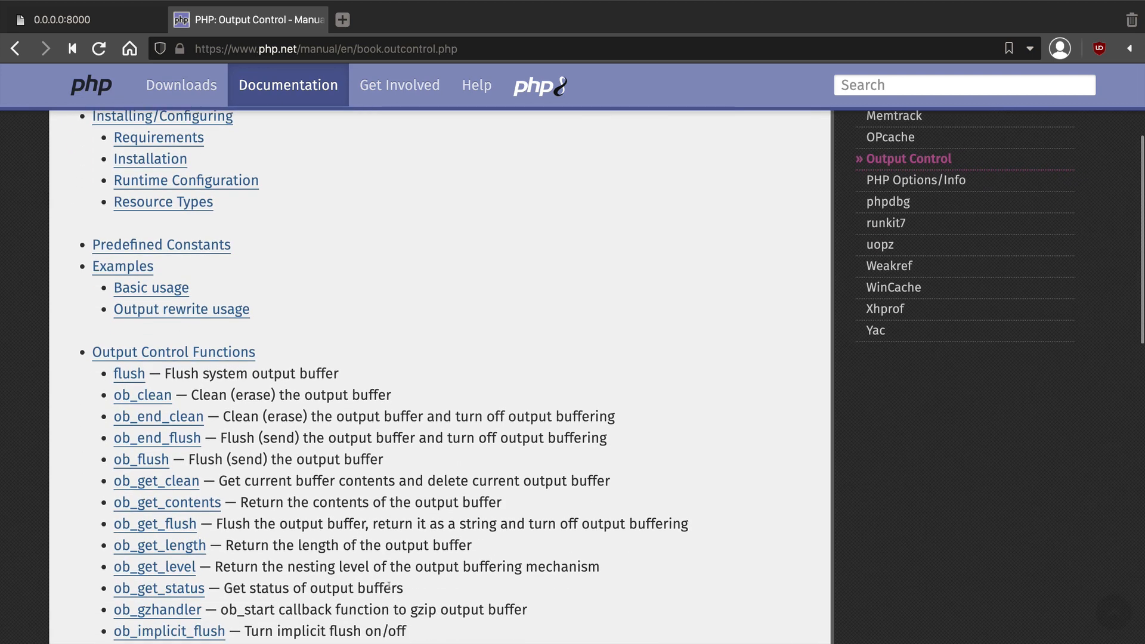
Scroll the PHP Output Control manual page to its Output Control Functions list.
scroll(down, 3)
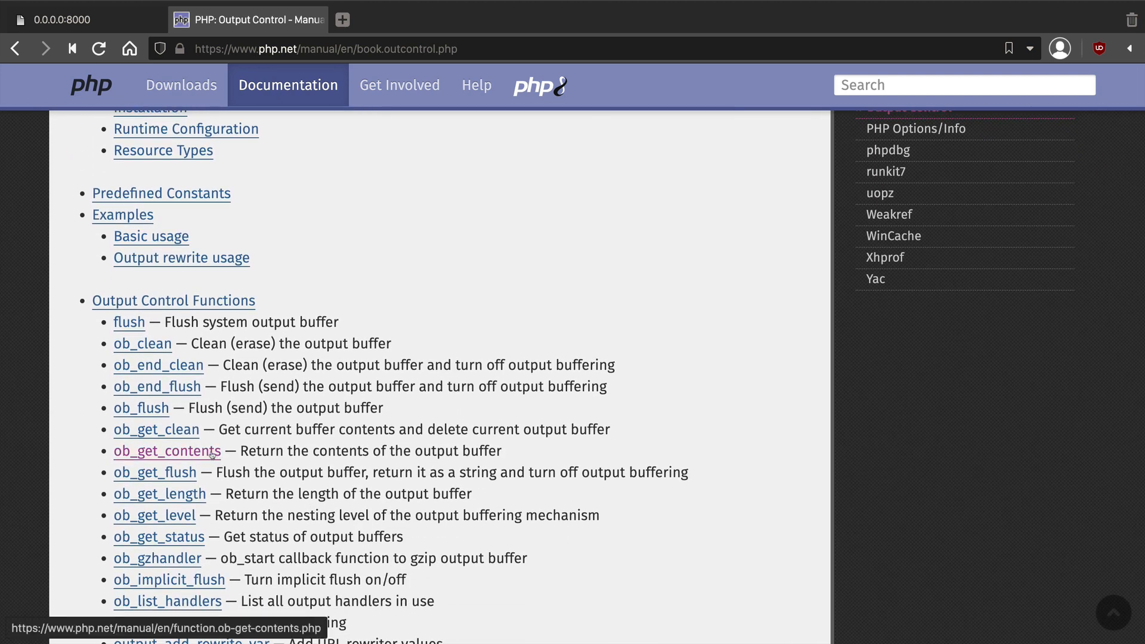
drag(241, 450, 504, 451)
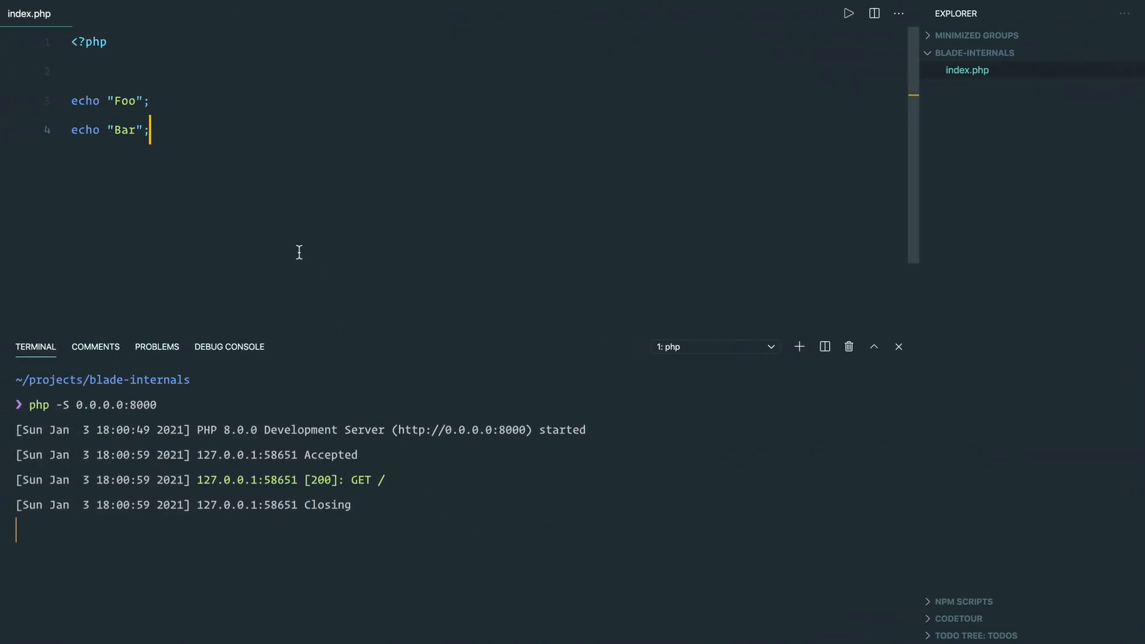
Add var_dump(ob_get_contents()) after the echoes, then change it to ob_get_clean().
text(var_dump()
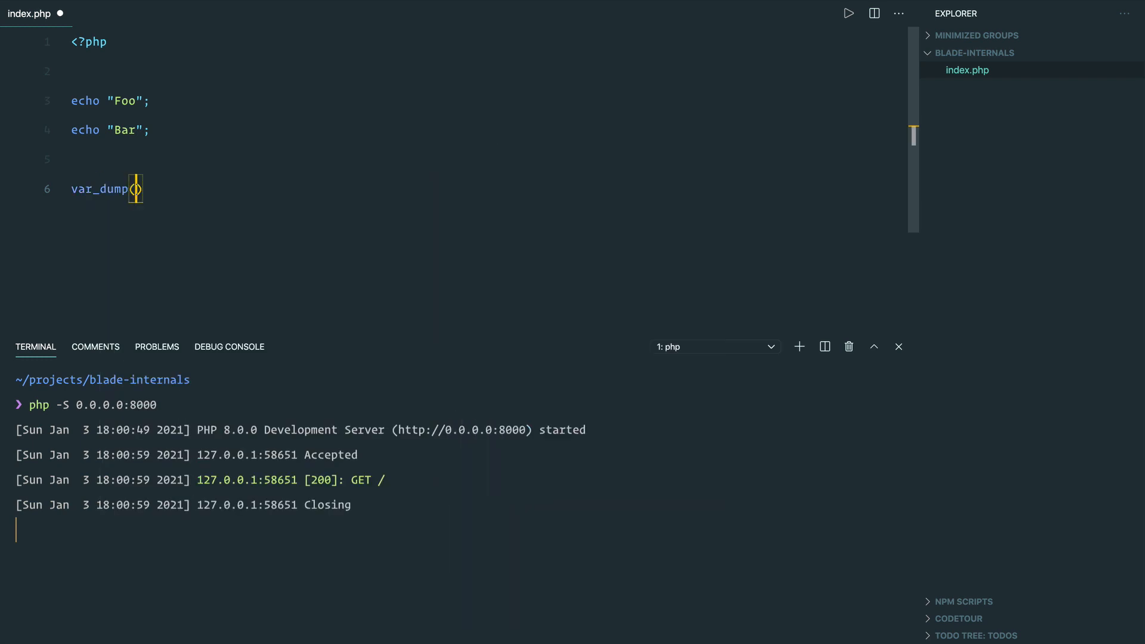
text(ob_get_contents()
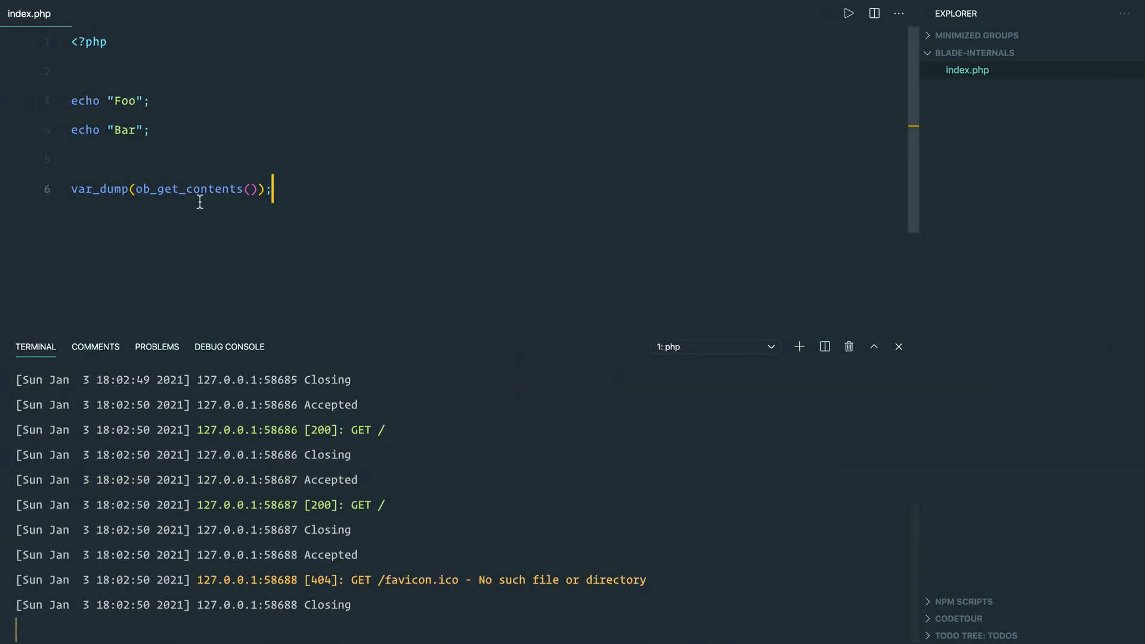
text(ob_get_clea)
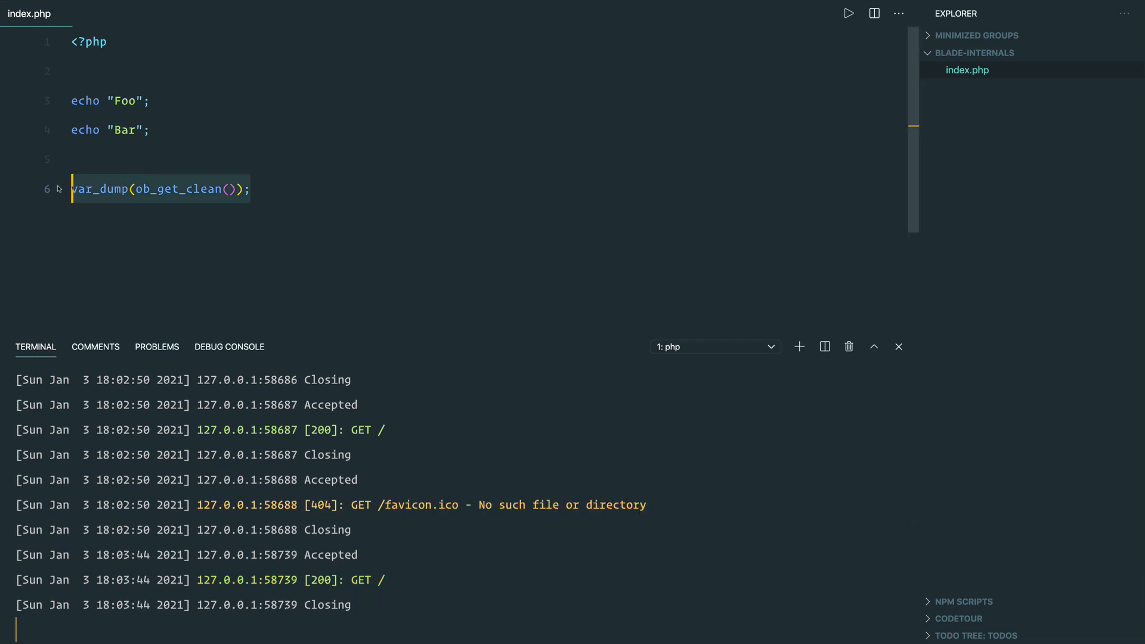
Store ob_get_clean() in $buffer and echo strtoupper($buffer).
text($buffer = ob_)
text(echo strtoupper($buffer);)
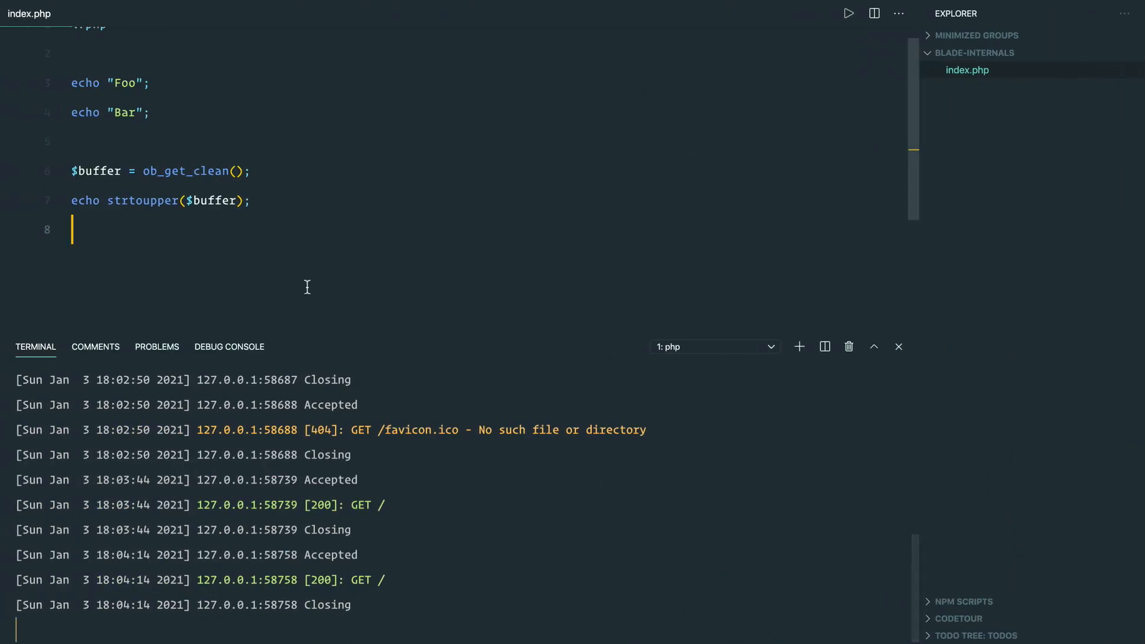
Reduce index.php to a single var_dump(ob_get_level()); line.
text(var)
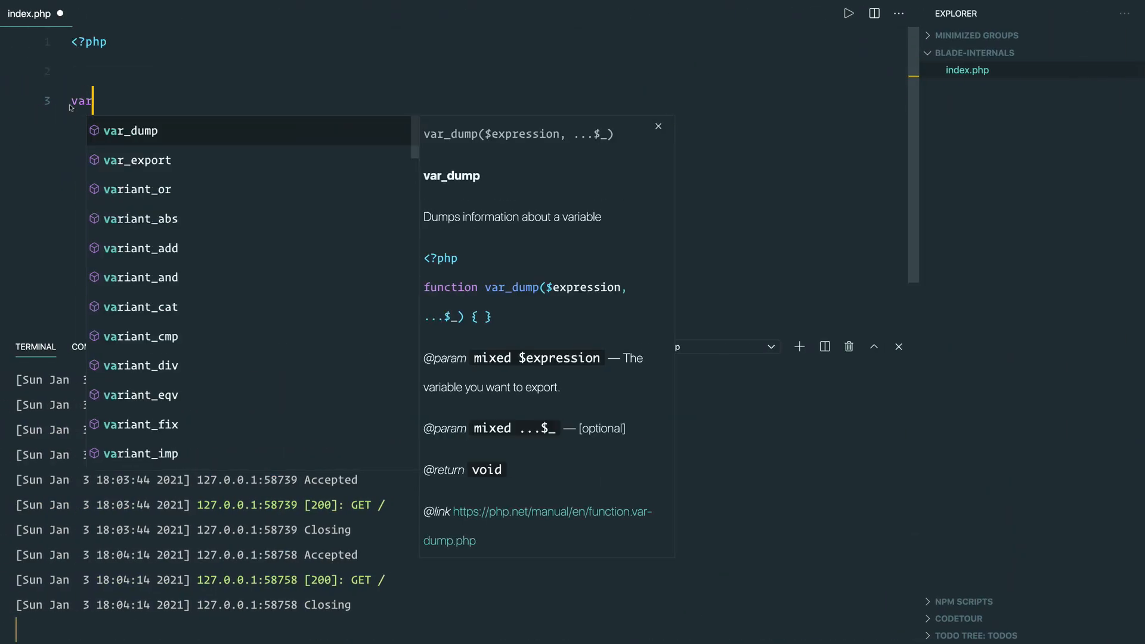
text(_dump(ob_get_level()
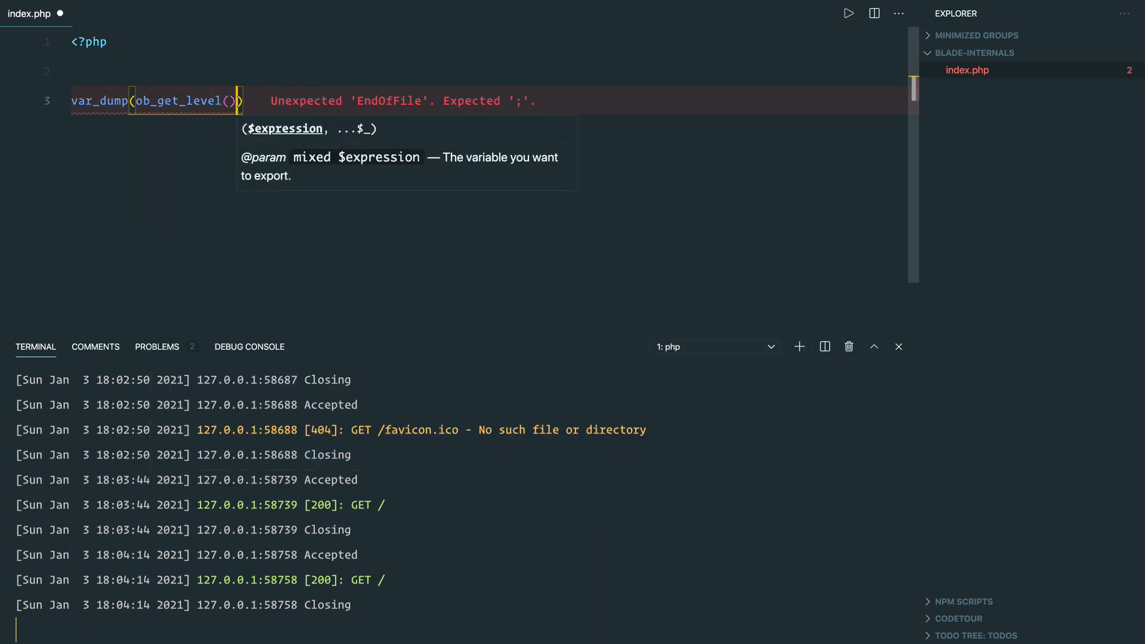
text(;)
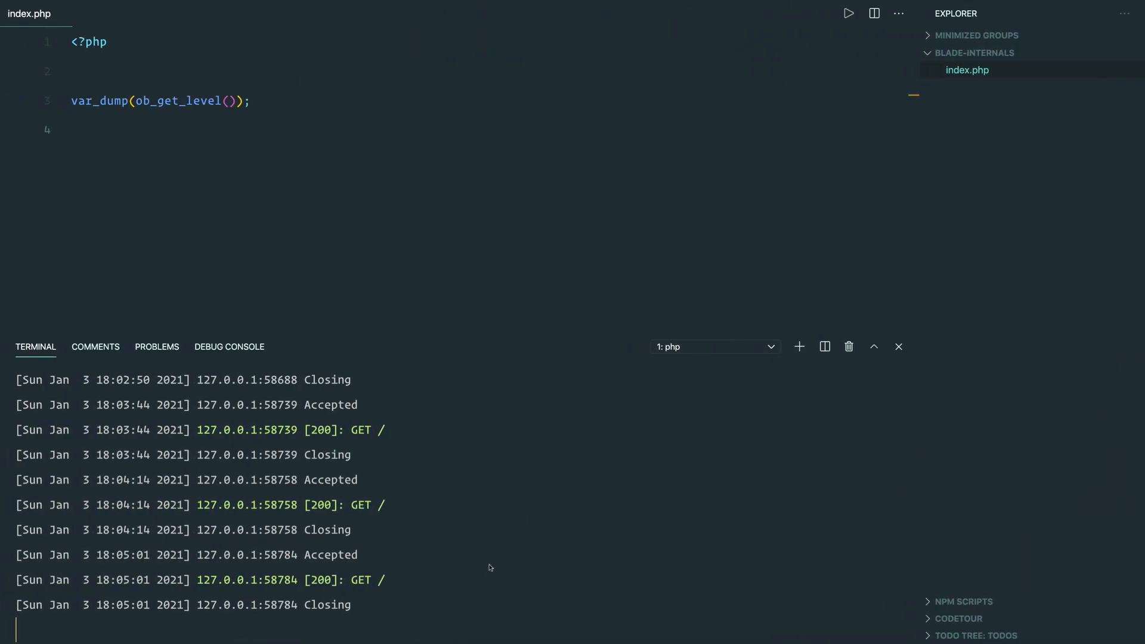
Run index.php, clear the Output panel, and run again for a clean int(0) result.
click(848, 13)
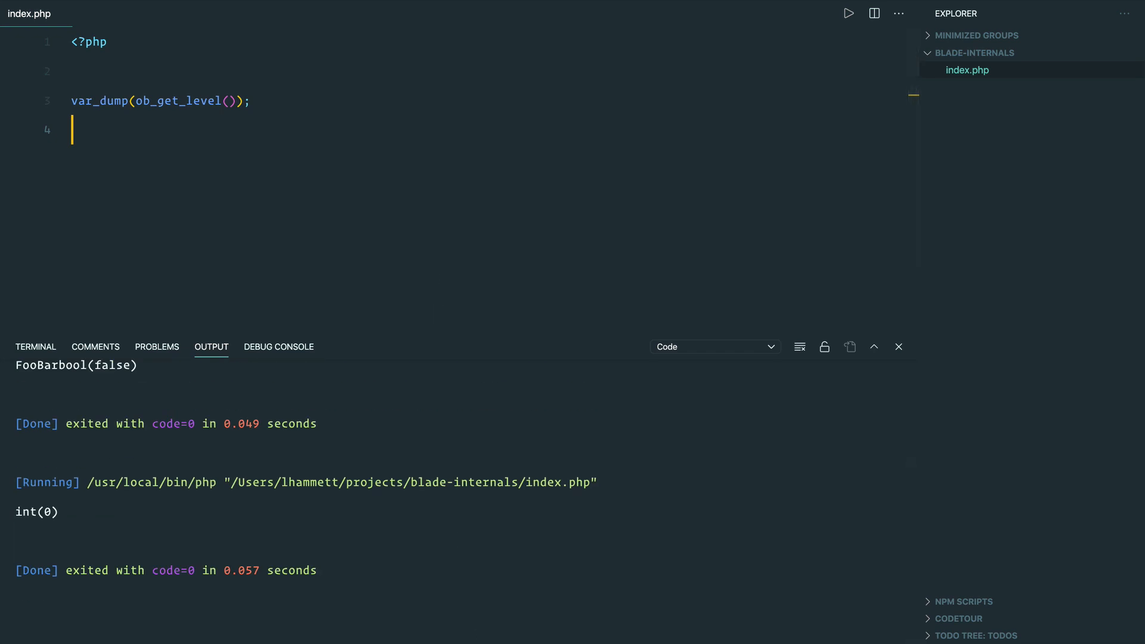
click(799, 347)
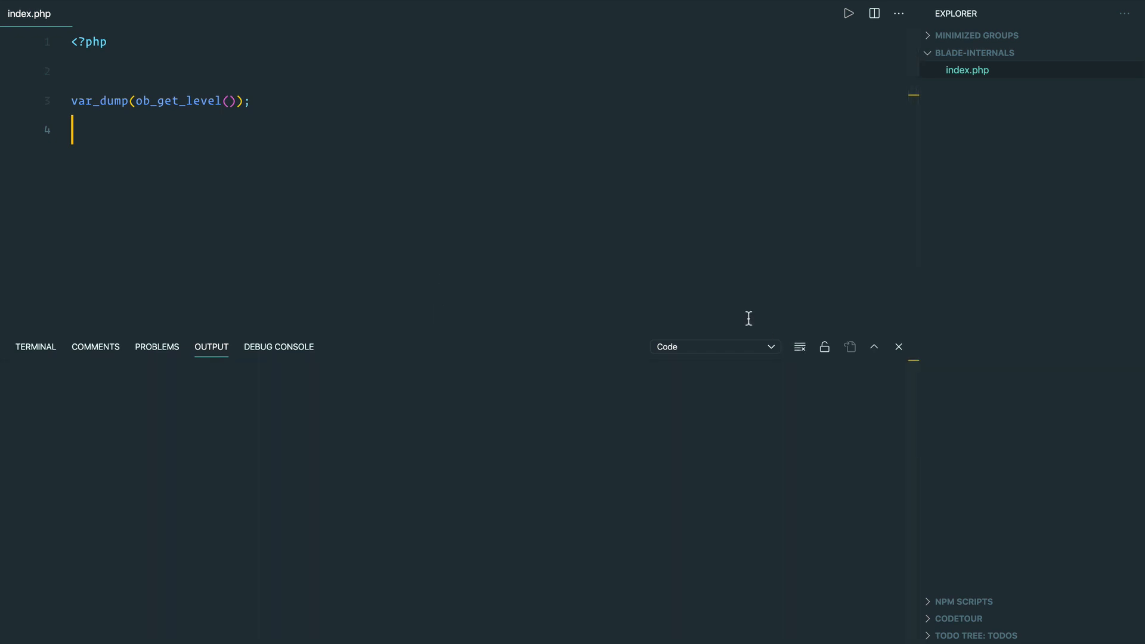
click(848, 13)
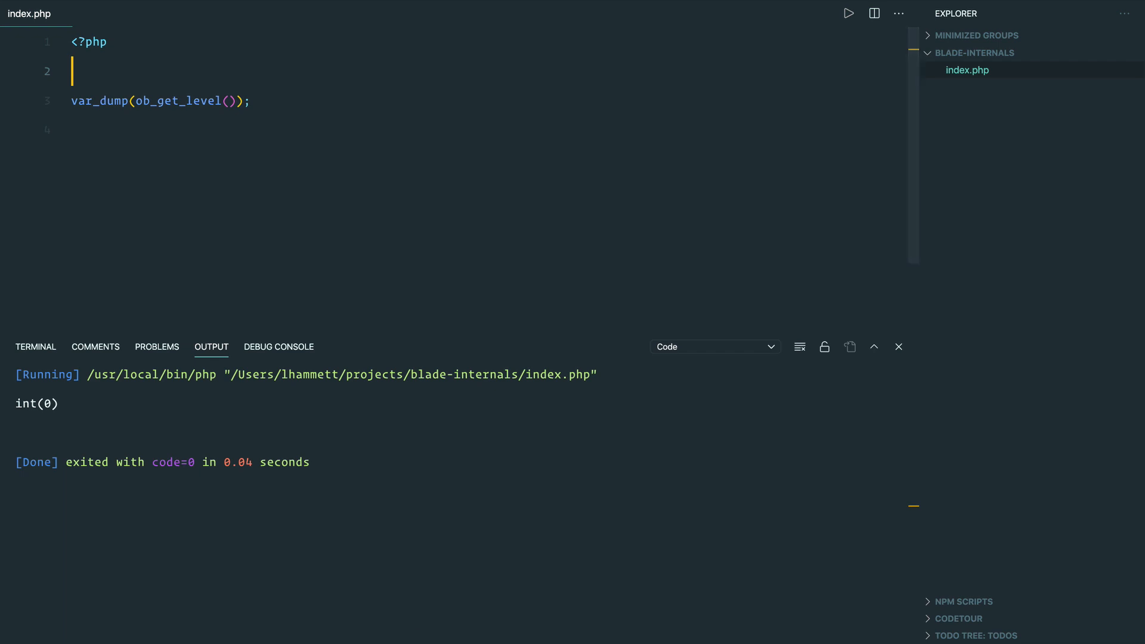
Add ob_start(); before the var_dump and run to see int(1).
text(ob_start())
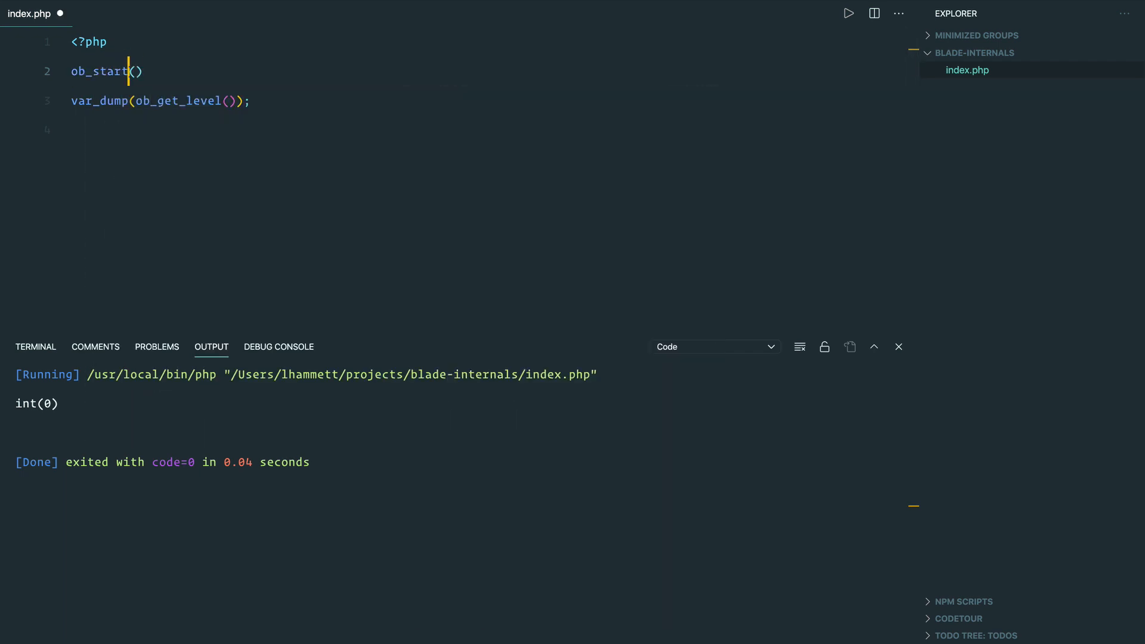
text(;)
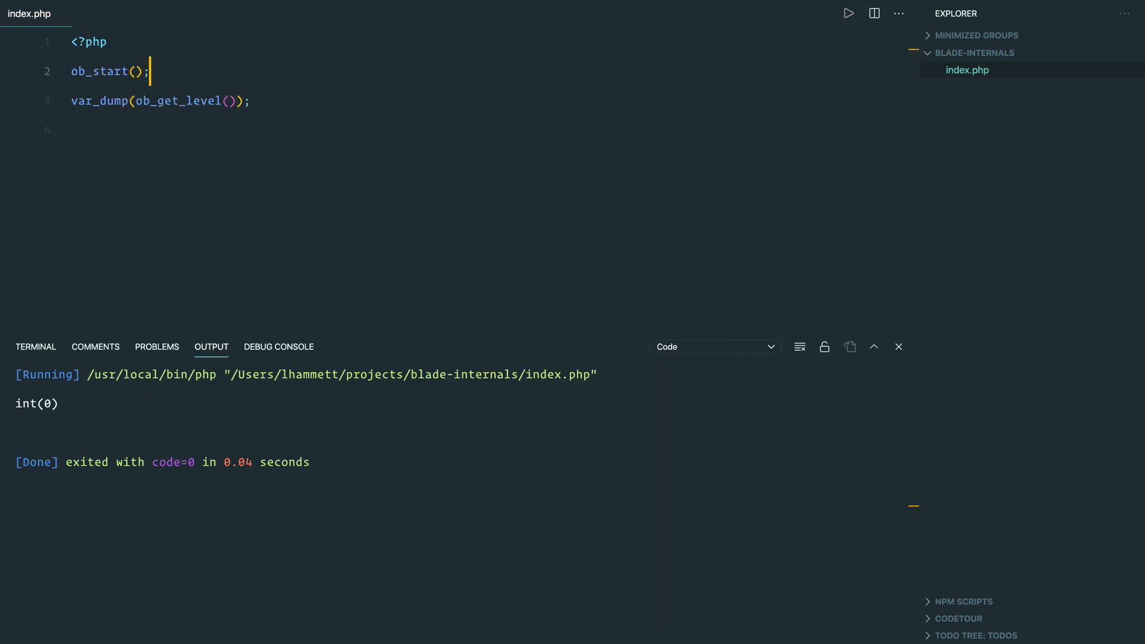
click(847, 14)
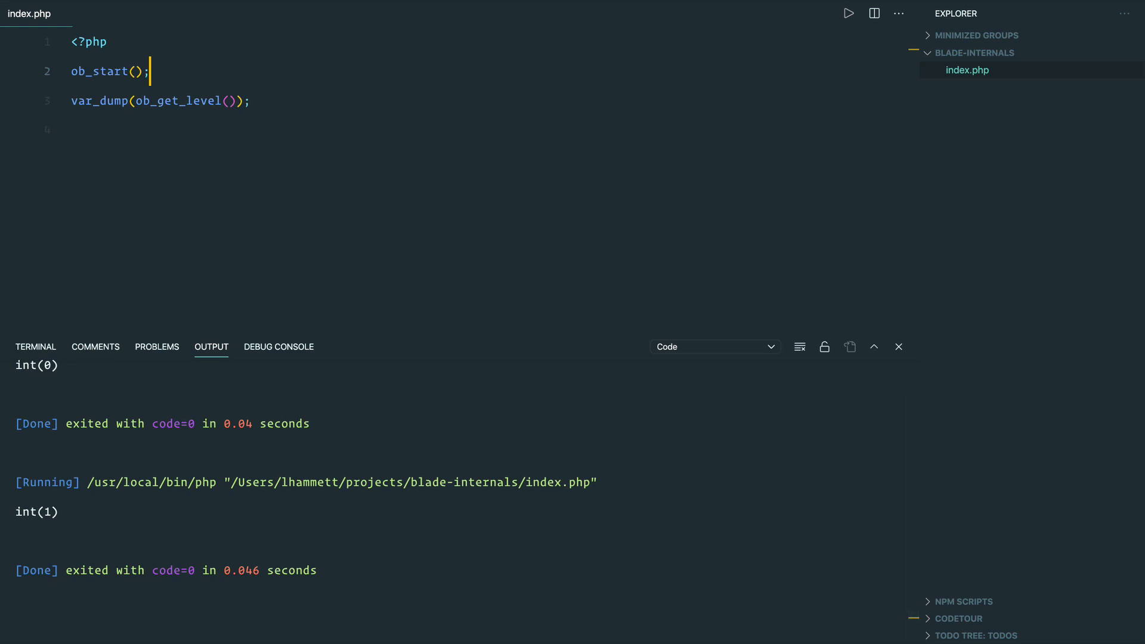
mouse_move(487, 503)
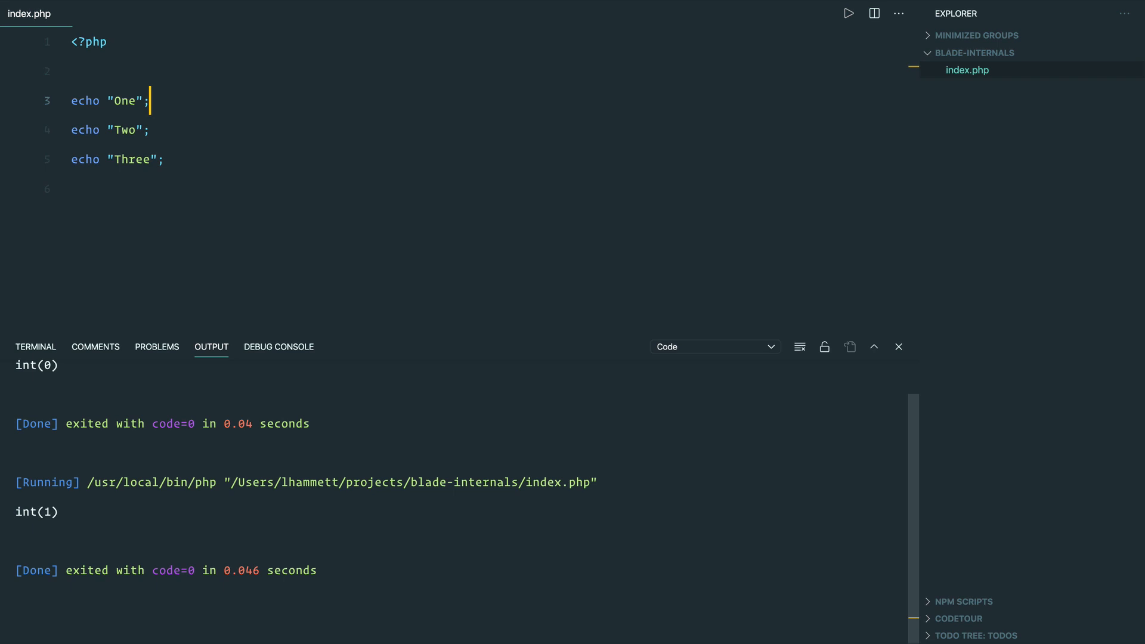
Wrap echo "Two" in ob_start() and ob_end_clean(), run it, and see only OneThree printed.
text(ob_start();)
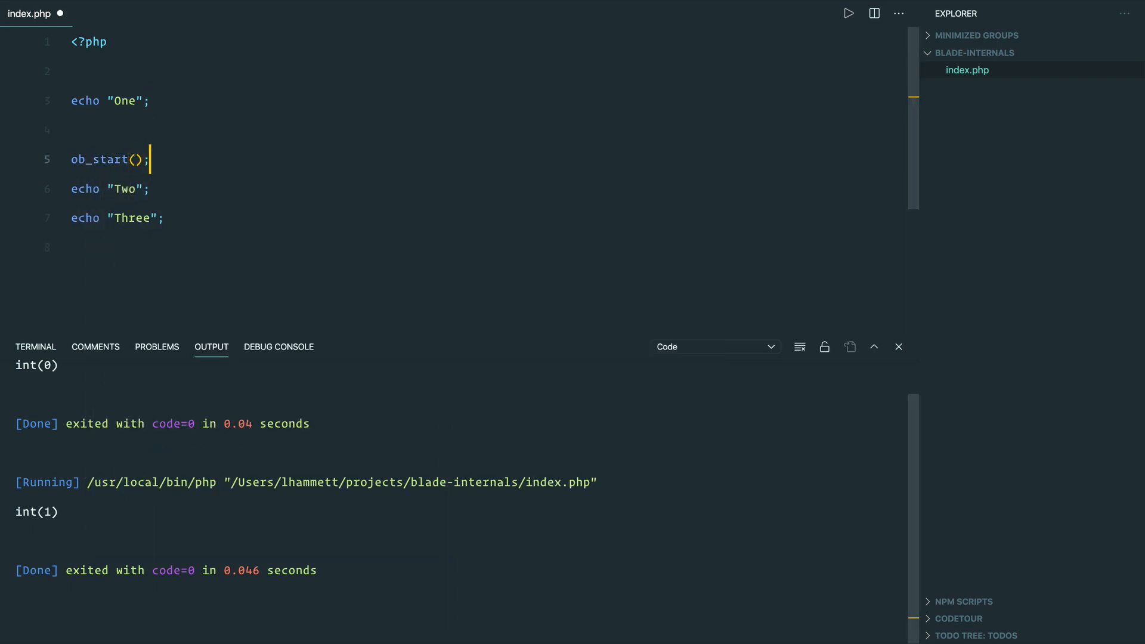
text(ob_end_clean())
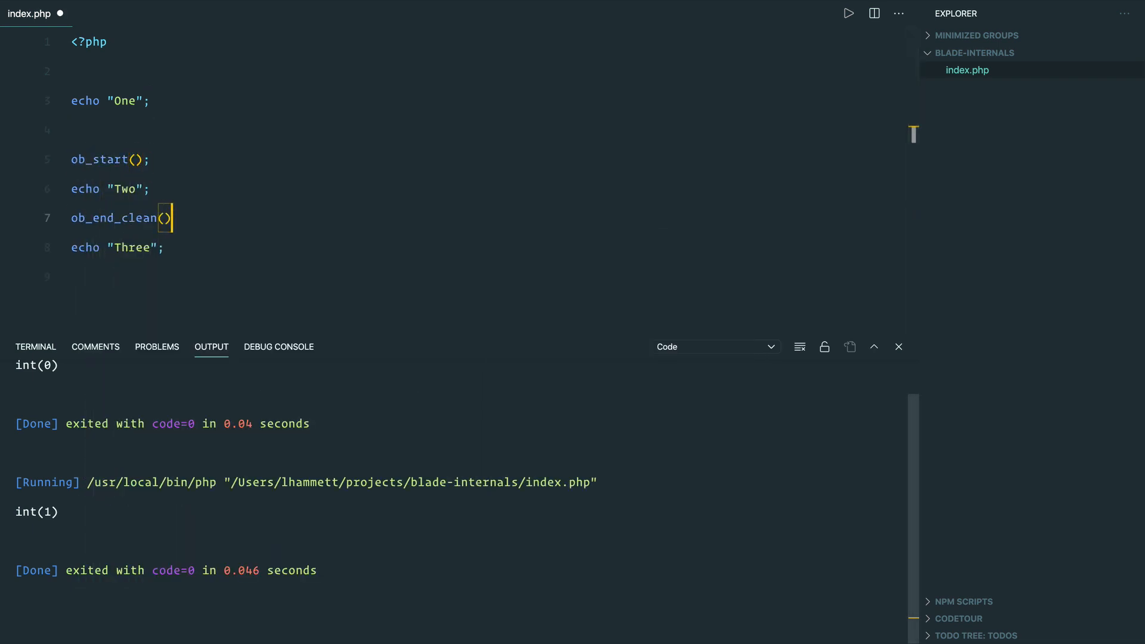
key(Enter)
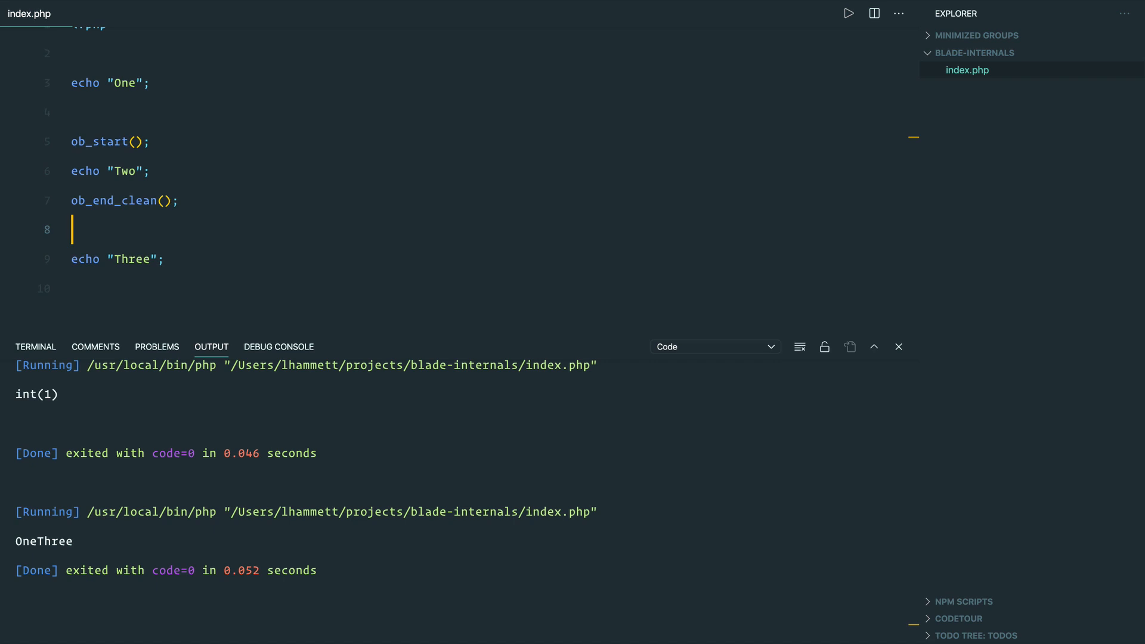
drag(72, 141, 72, 228)
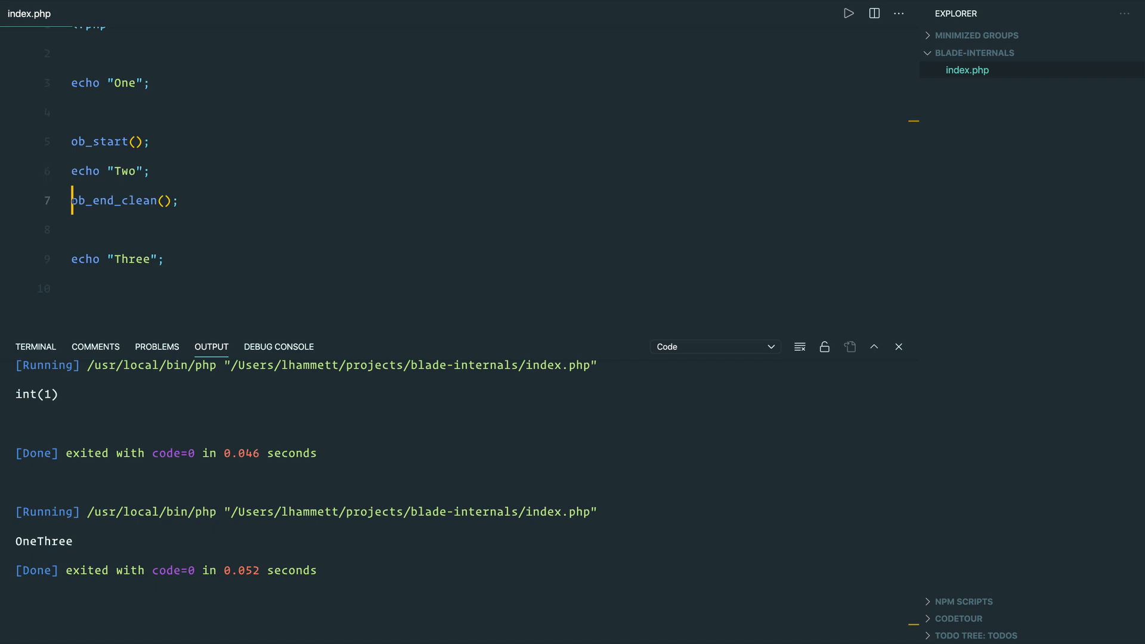
Capture Two into $buffer with ob_get_contents() and var_dump($buffer), printing OneThreestring(3) "Two".
click(149, 170)
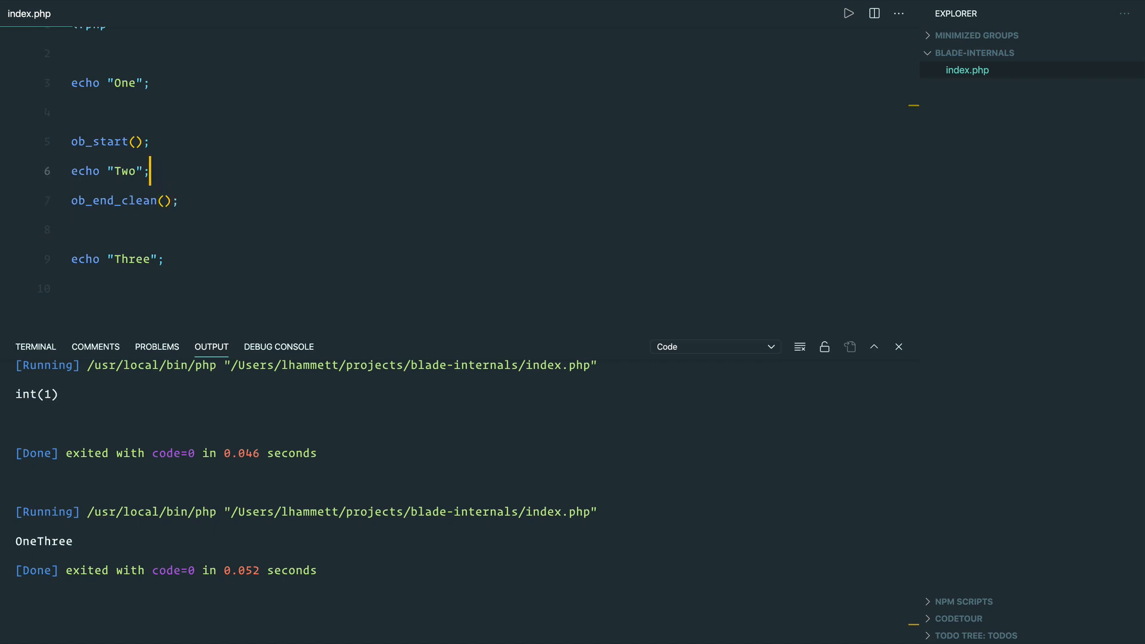
text($buffer = ob_get_contents();)
click(489, 288)
text(var)
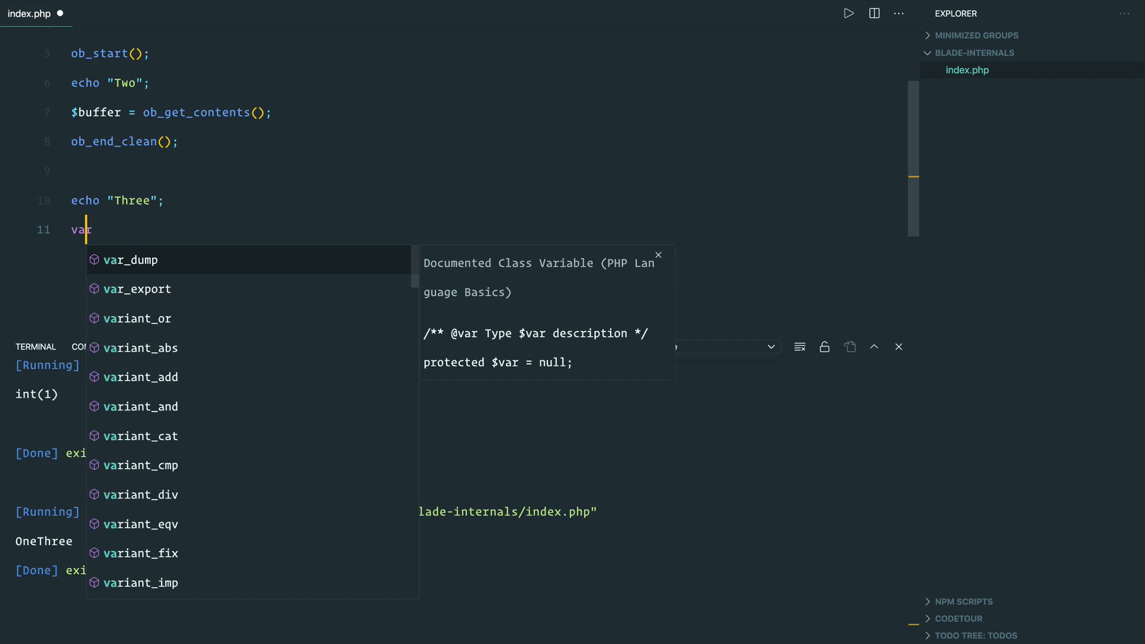
text(_dump($buffer);)
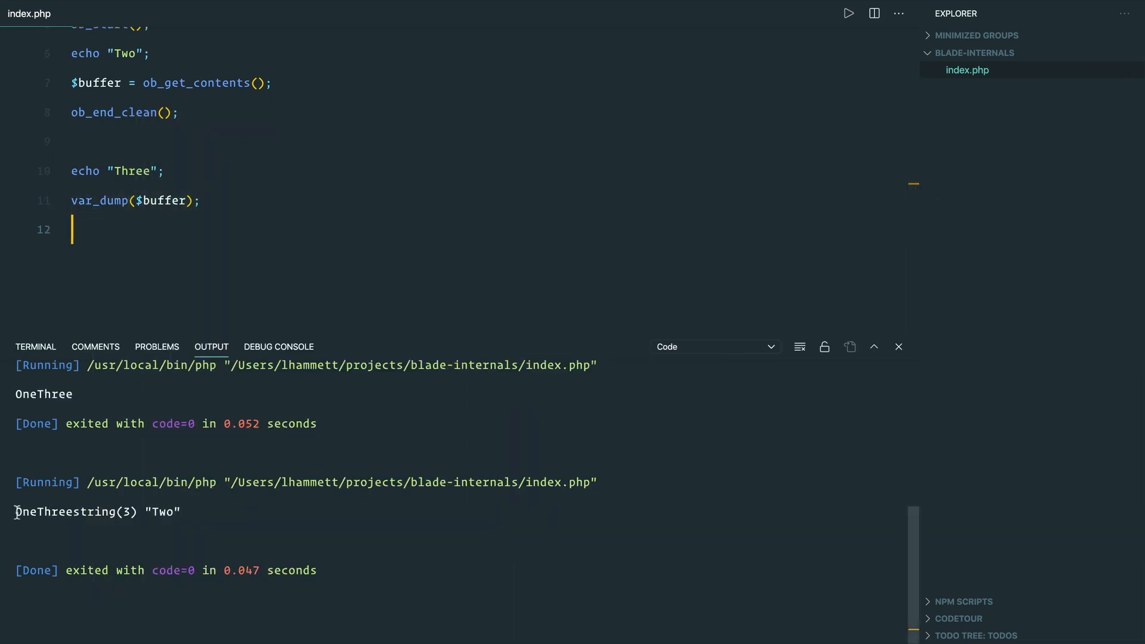
drag(14, 510, 182, 511)
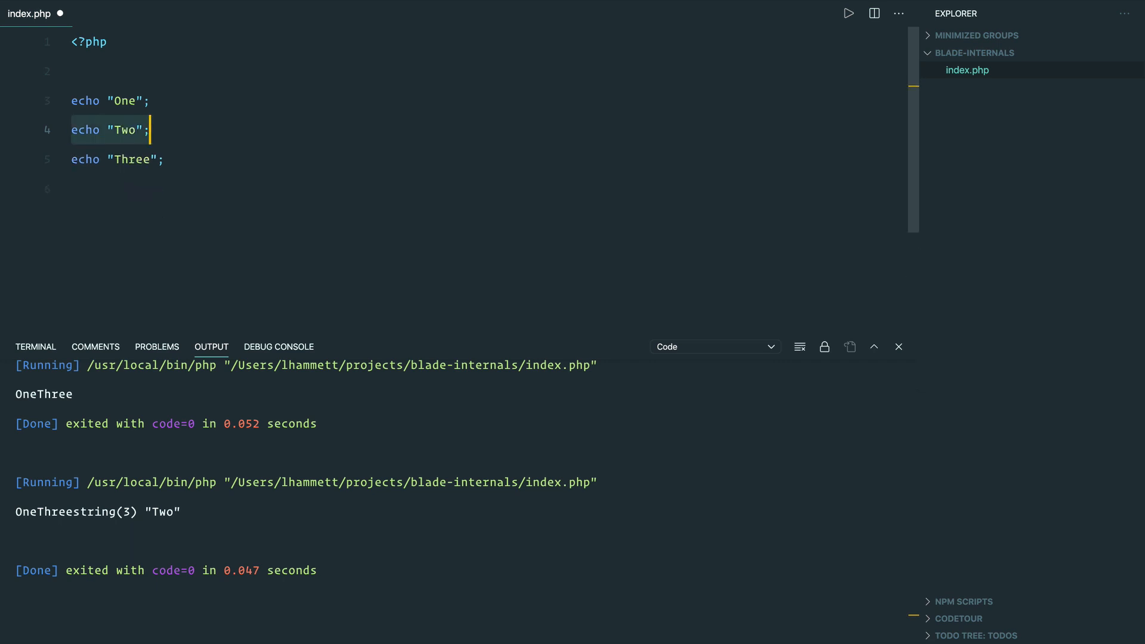
Replace the echo Two line with require __DIR__ . '/two.php'; and save.
text(require __DIR__ . ')
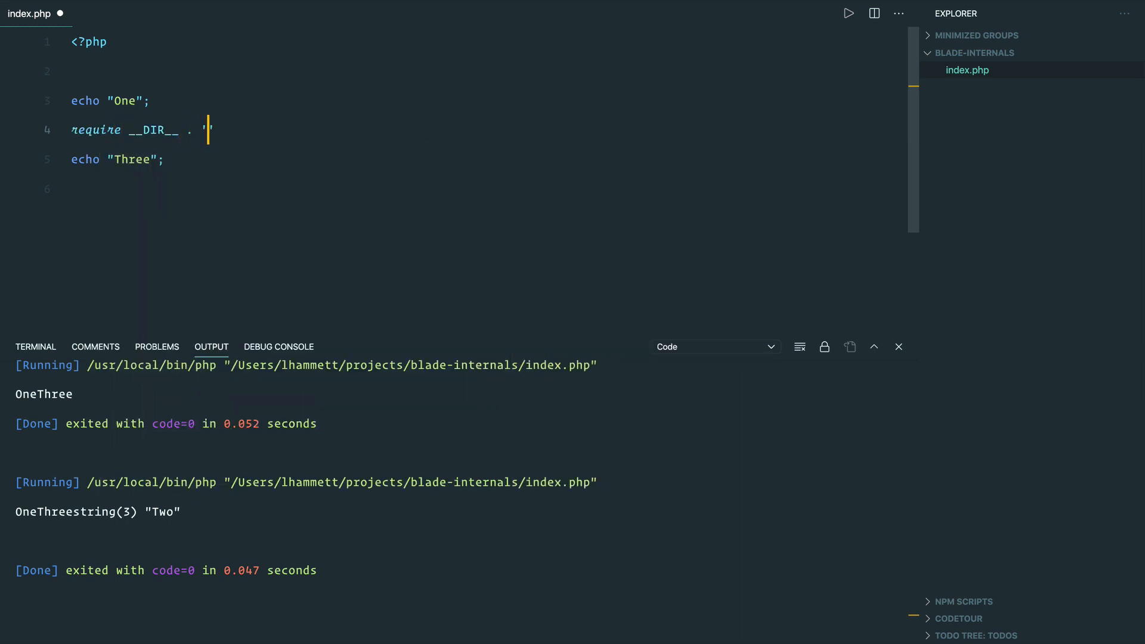
text(two.php';)
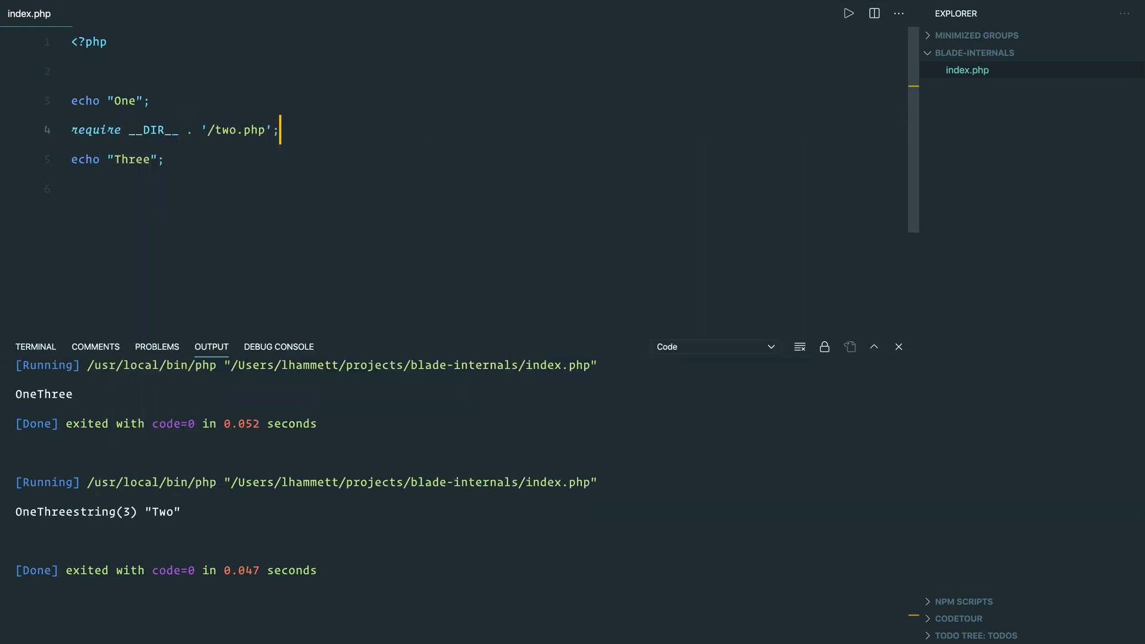
right_click(967, 69)
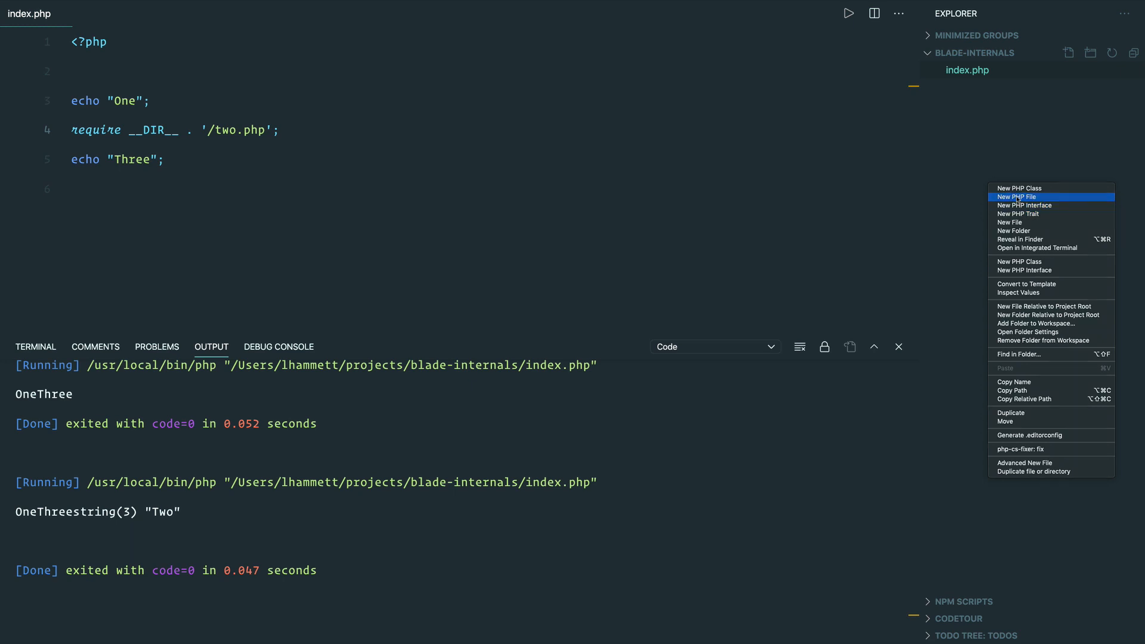
Create a new two.php file in the project beside index.php.
click(1016, 196)
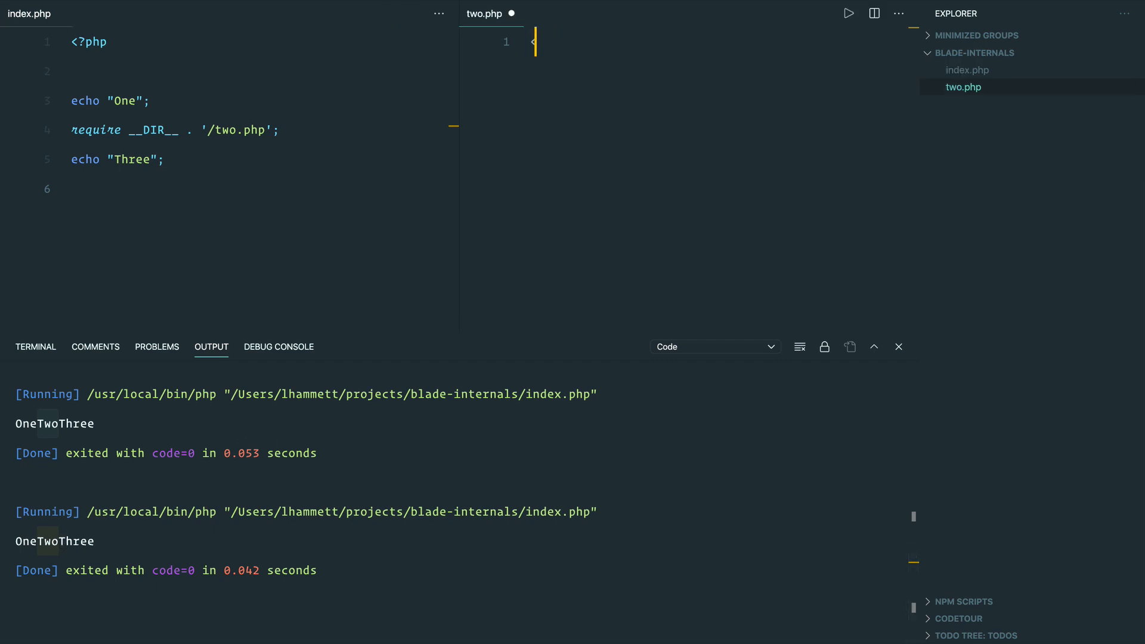
Make two.php output <p><?php echo "Two"; ?></p>.
text(<p>Two</p>)
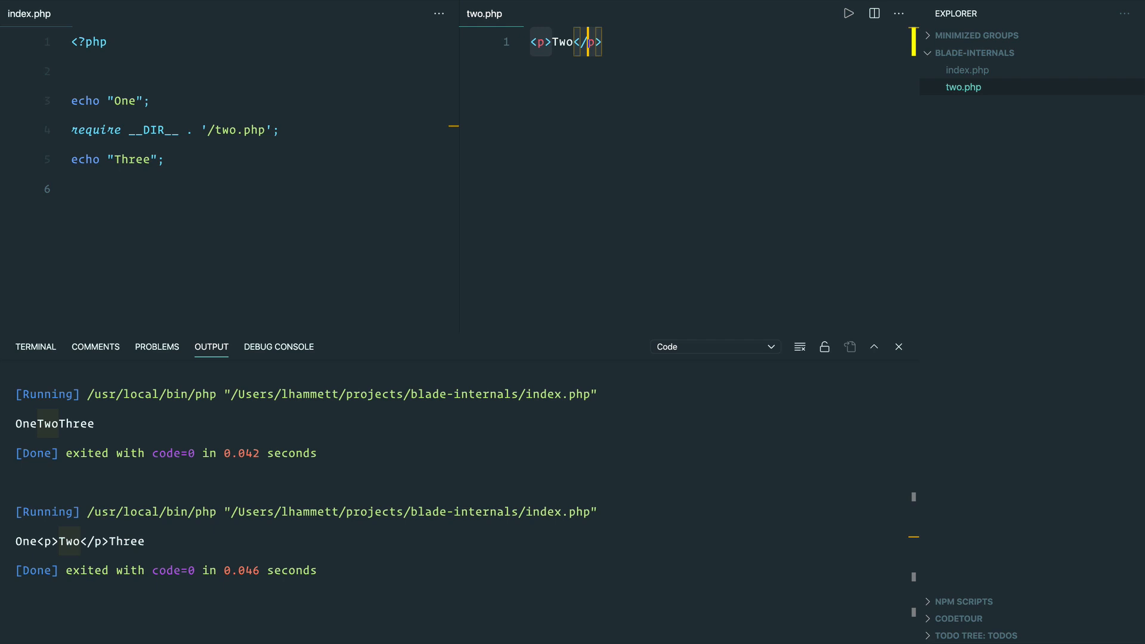
text(<?php echo ")
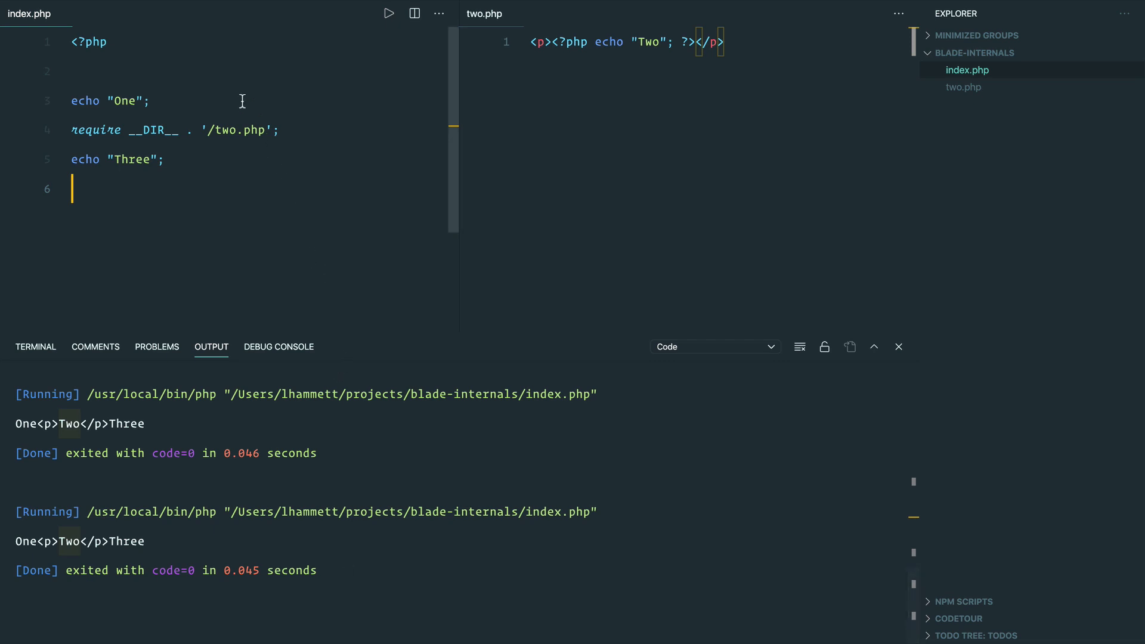
Add $variable = "Two"; after echo One and echo $variable in two.php, then run index.php.
click(148, 100)
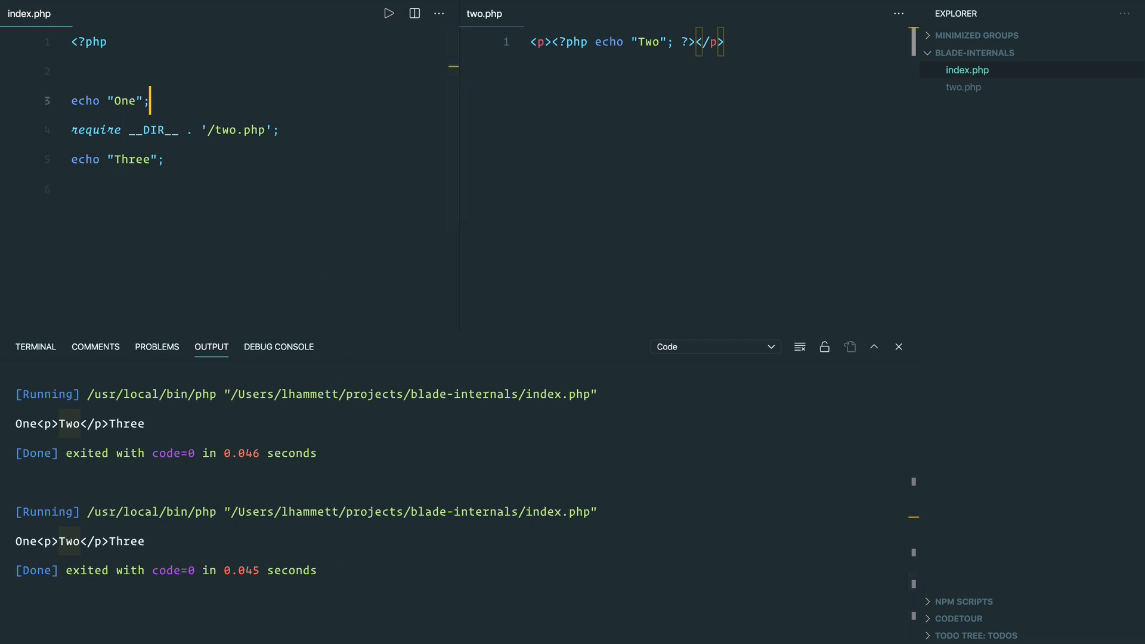
text($variable =)
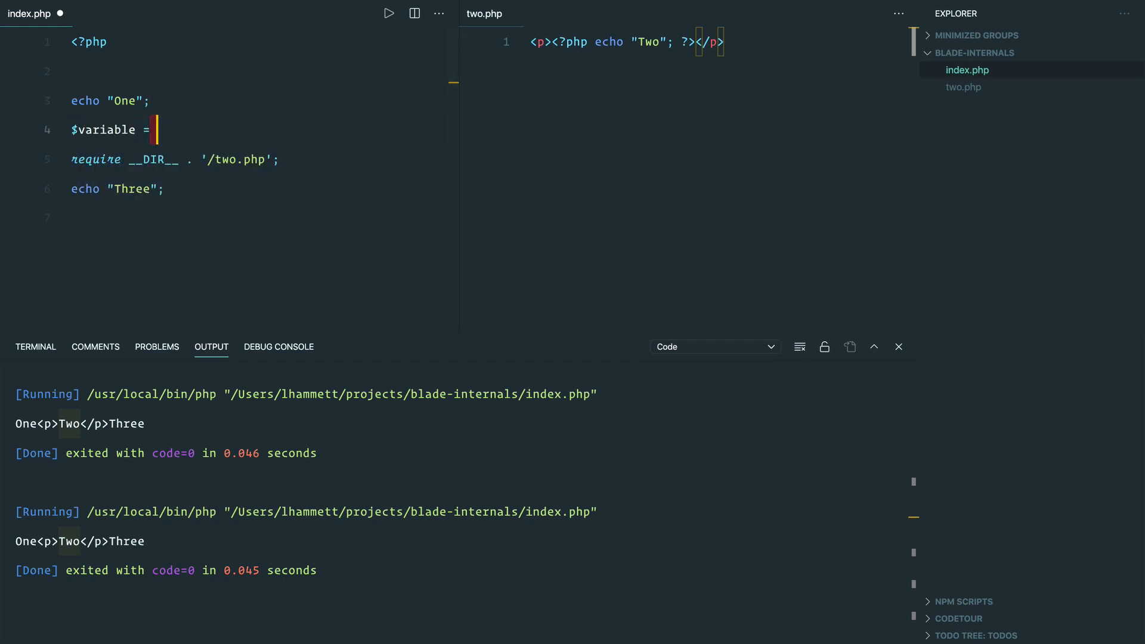
text("Two";)
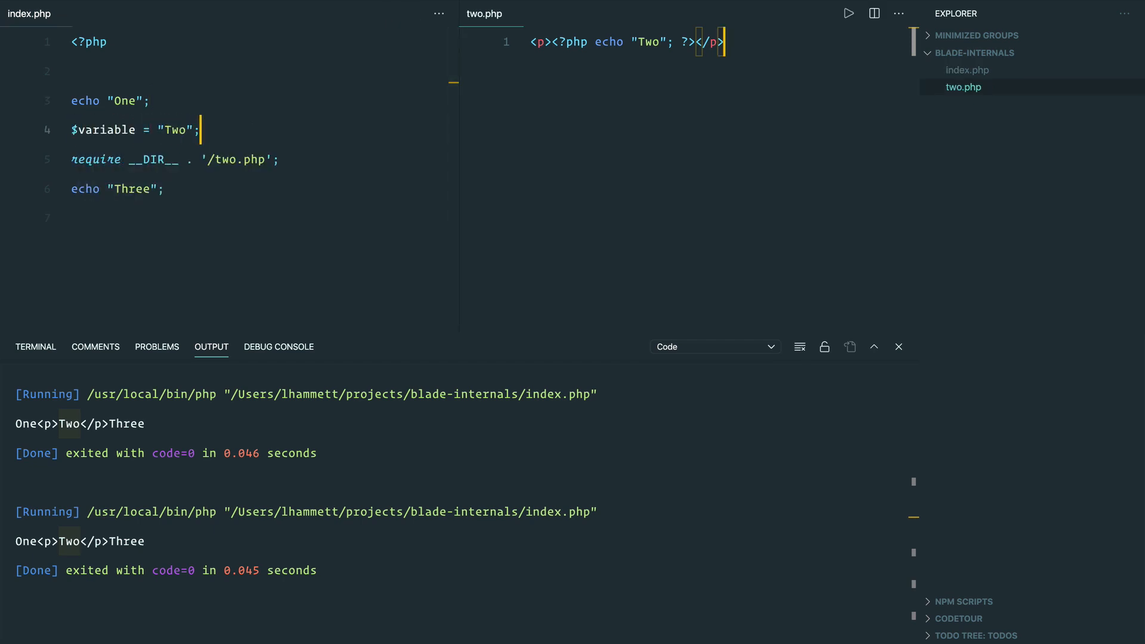
text($variable)
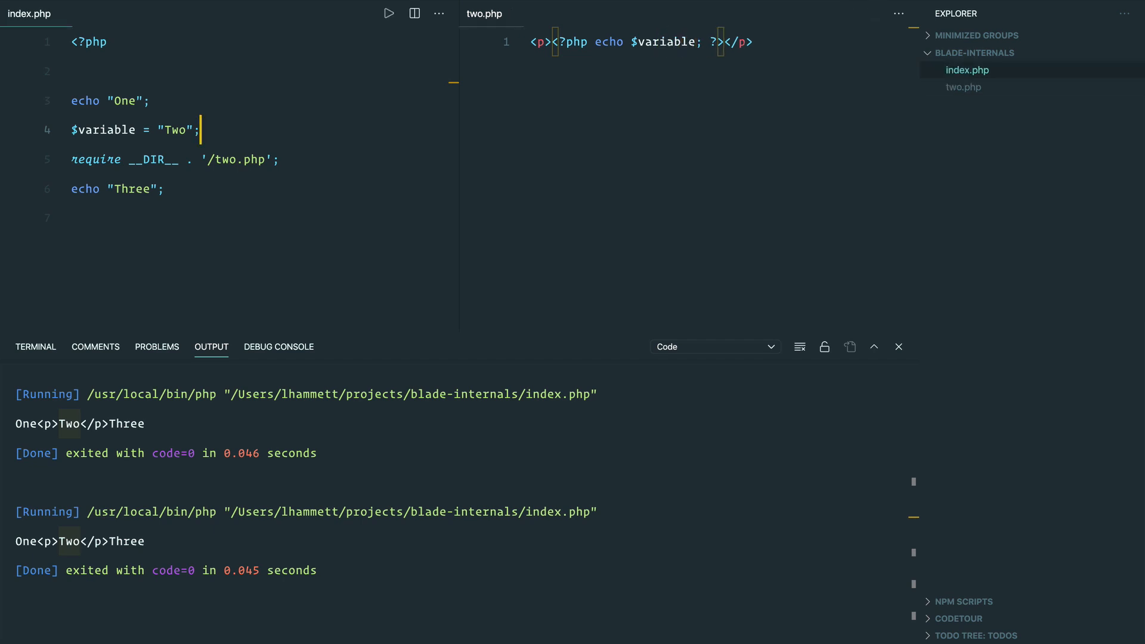
click(388, 13)
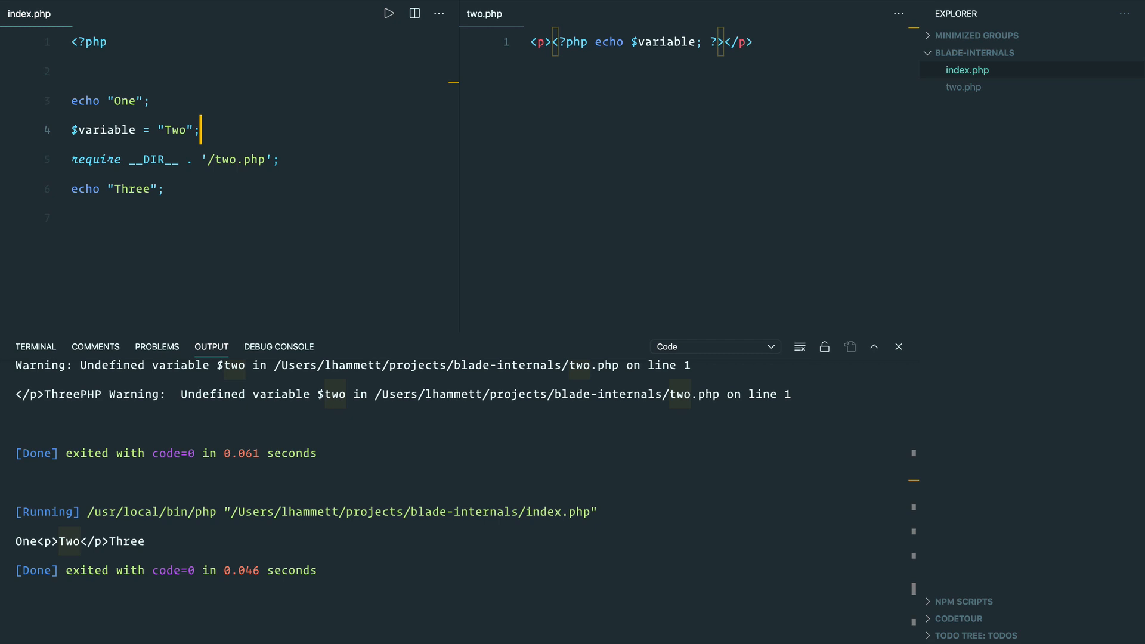
Delete two.php from the project via the Explorer.
right_click(963, 87)
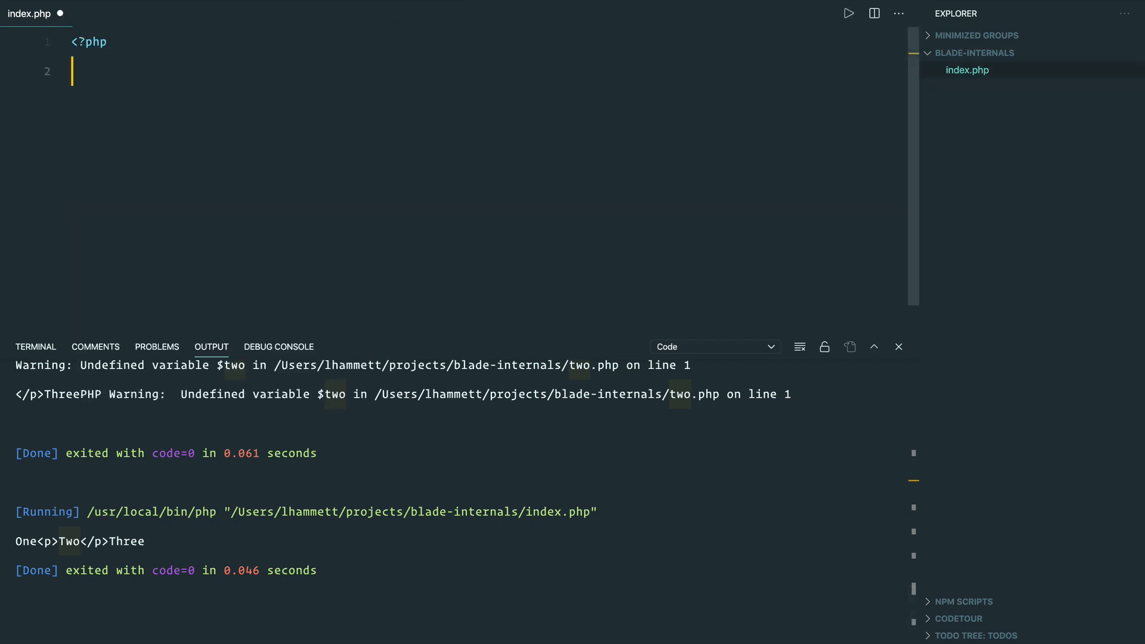
Declare function view(string $view, array $data = []): string with panels hidden.
key(enter)
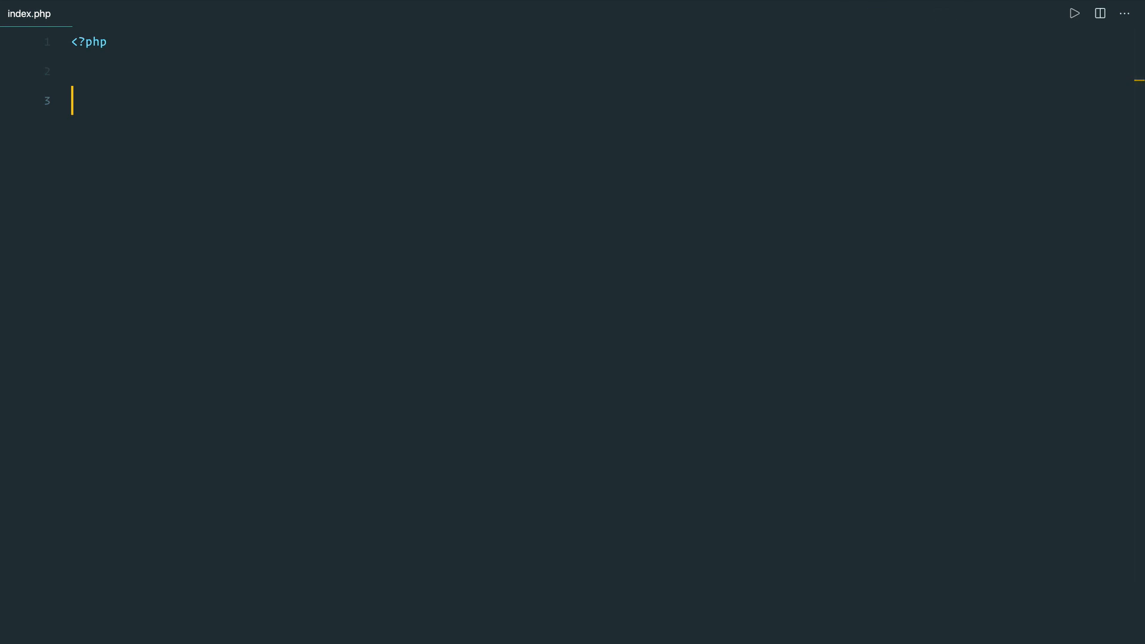
text(function view())
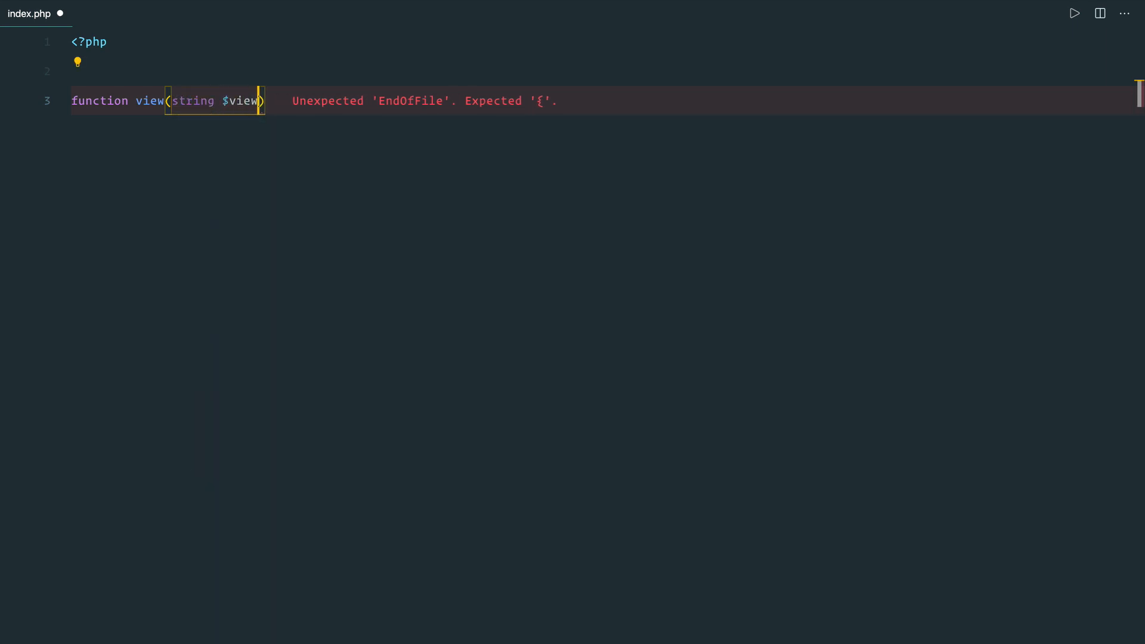
text(,)
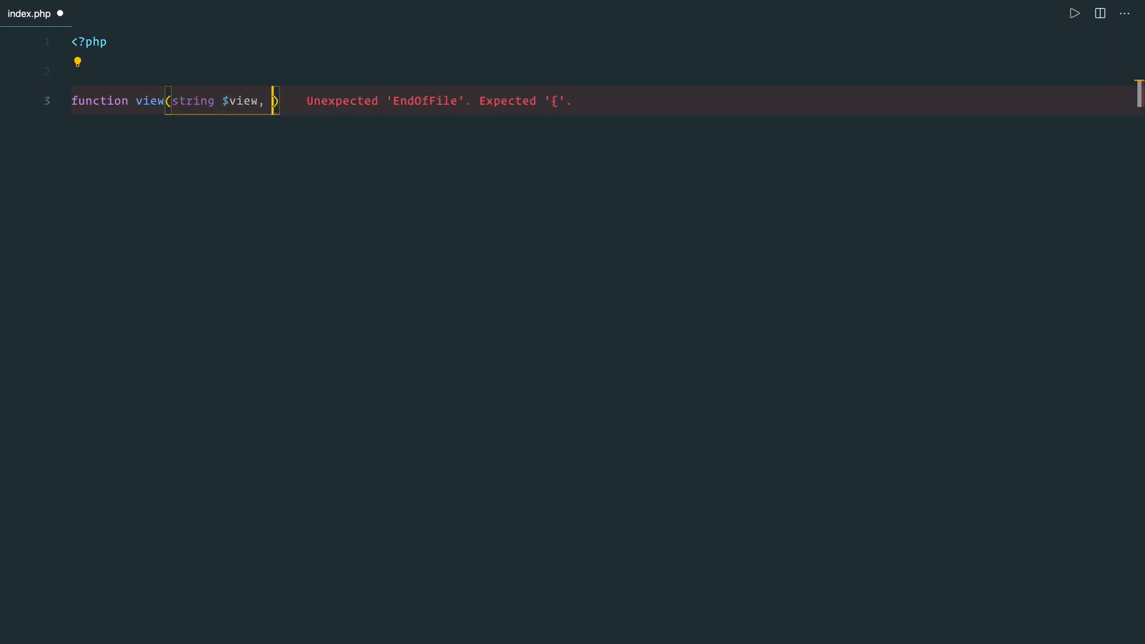
text(array $data = [)
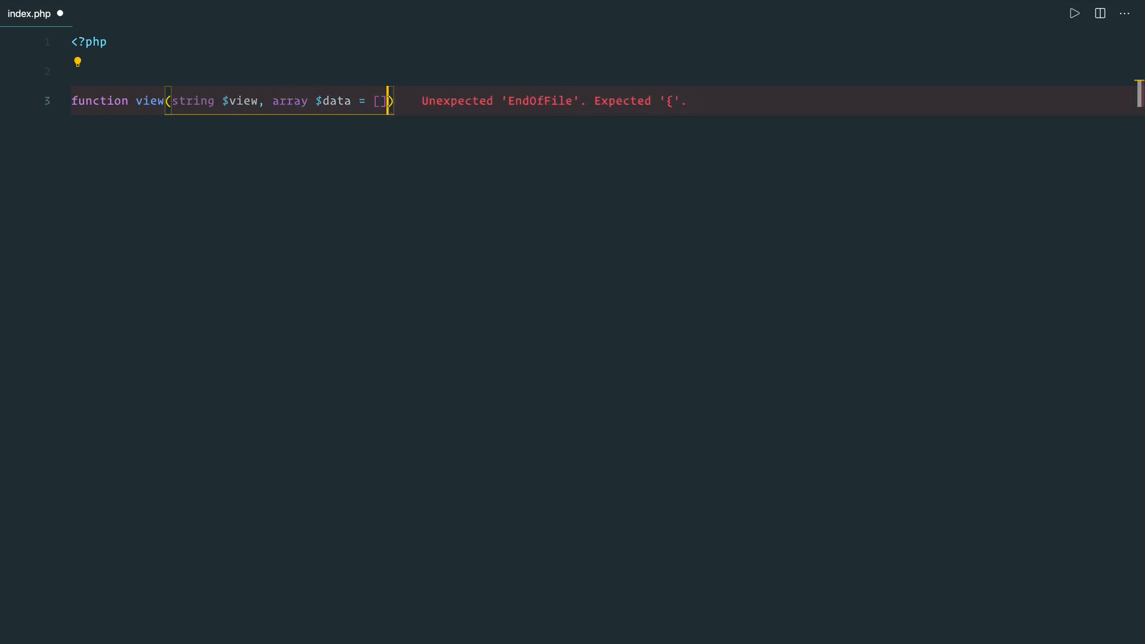
text(: String)
text($)
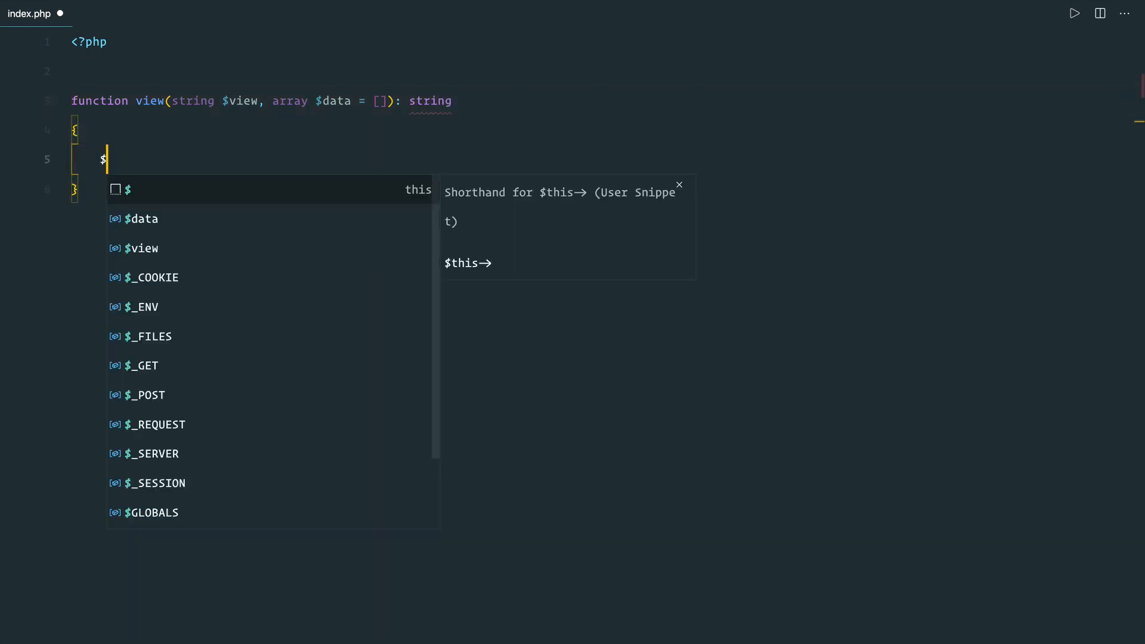
Assign $path = __DIR__ . '/views/' . the view name inside view().
text(path = __DIR__)
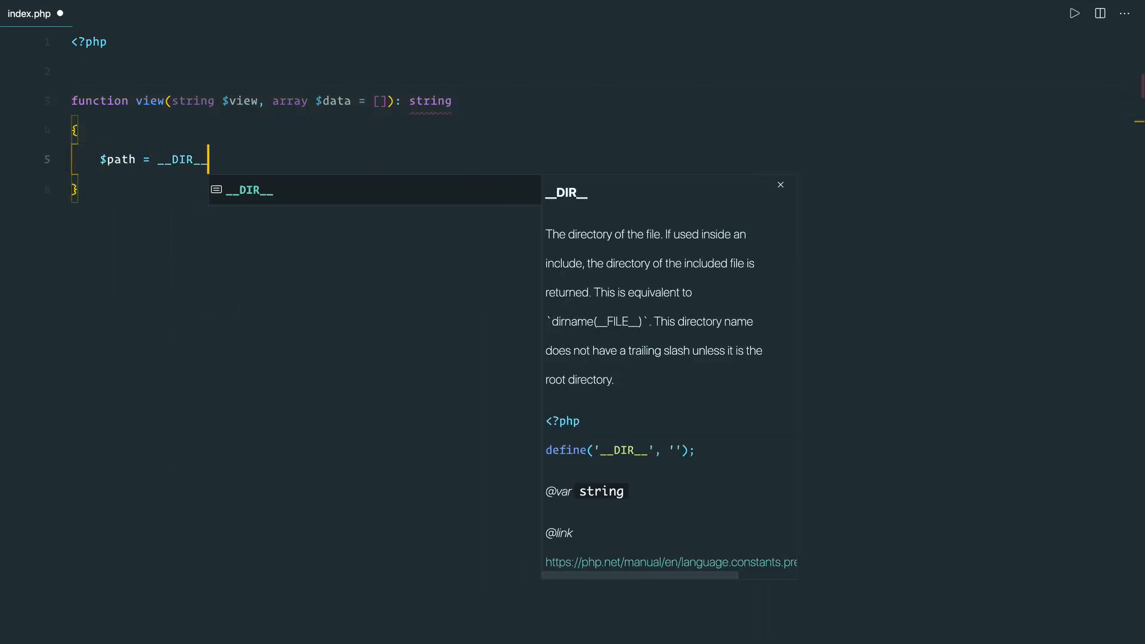
text(. '/views')
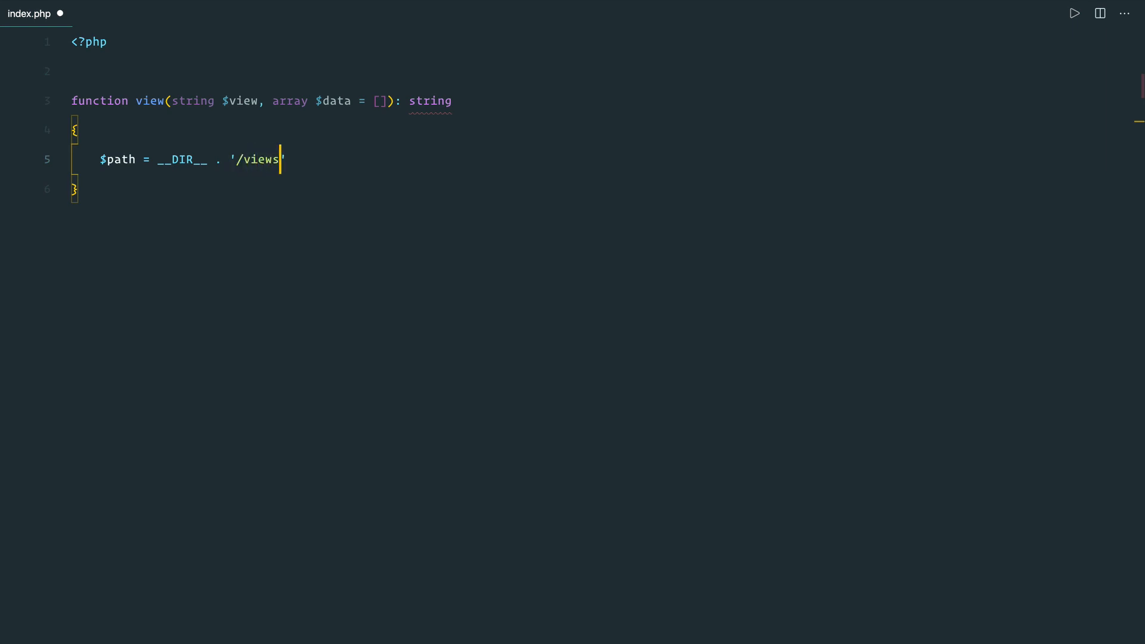
text(' . $)
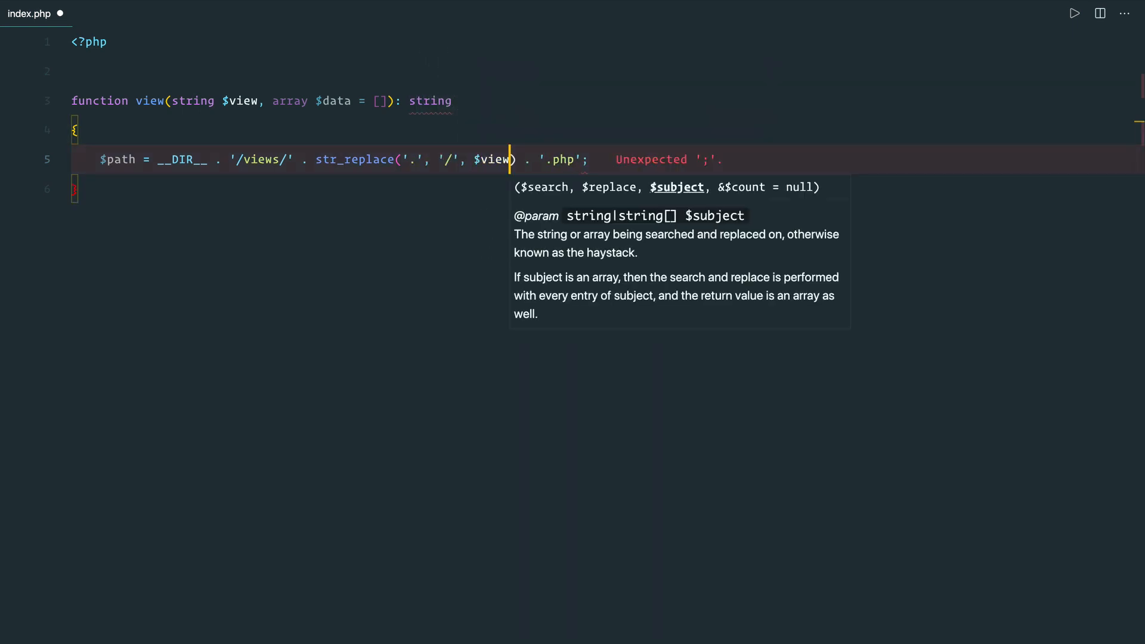
Throw an Exception 'View file was not found' when !file_exists($path).
text(if ()
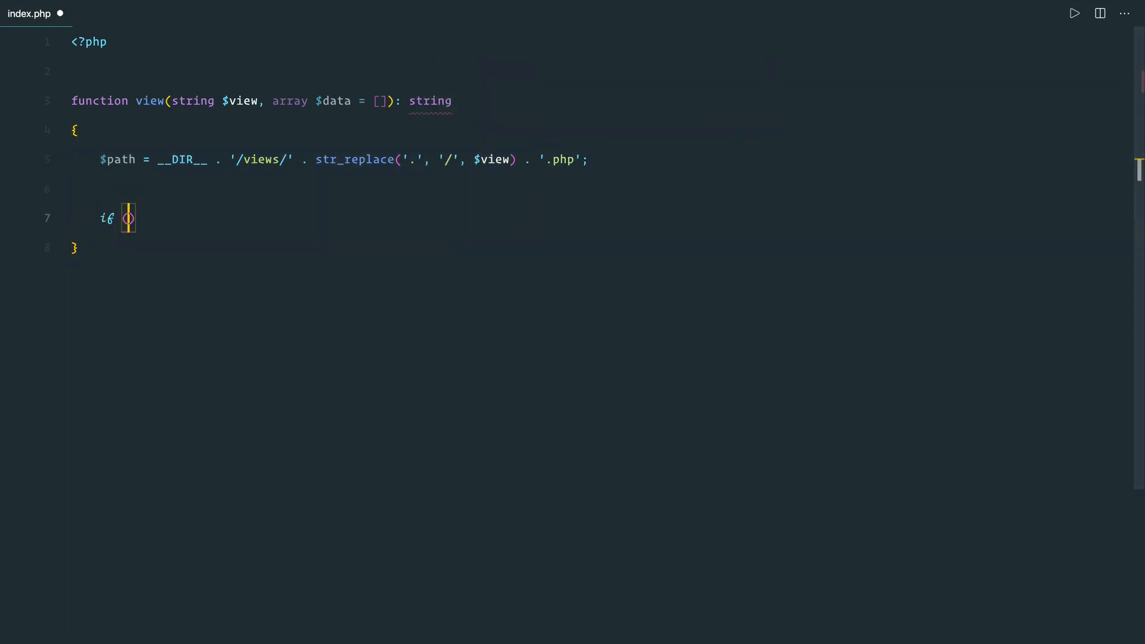
text(!file_exists($)
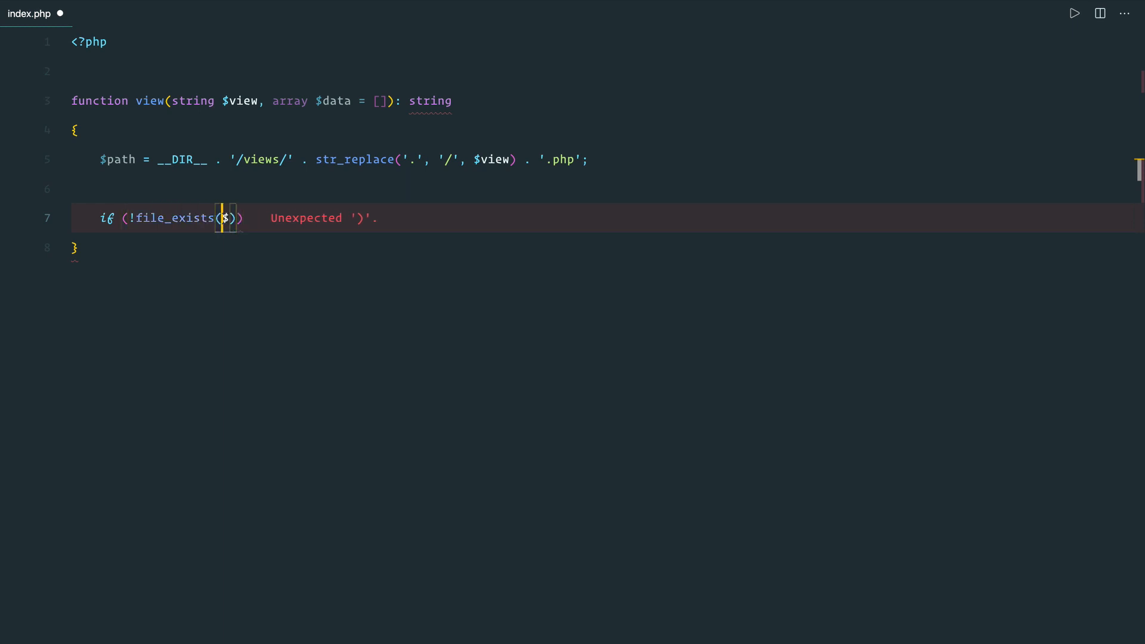
text(path) {)
text(throw new Exception(')
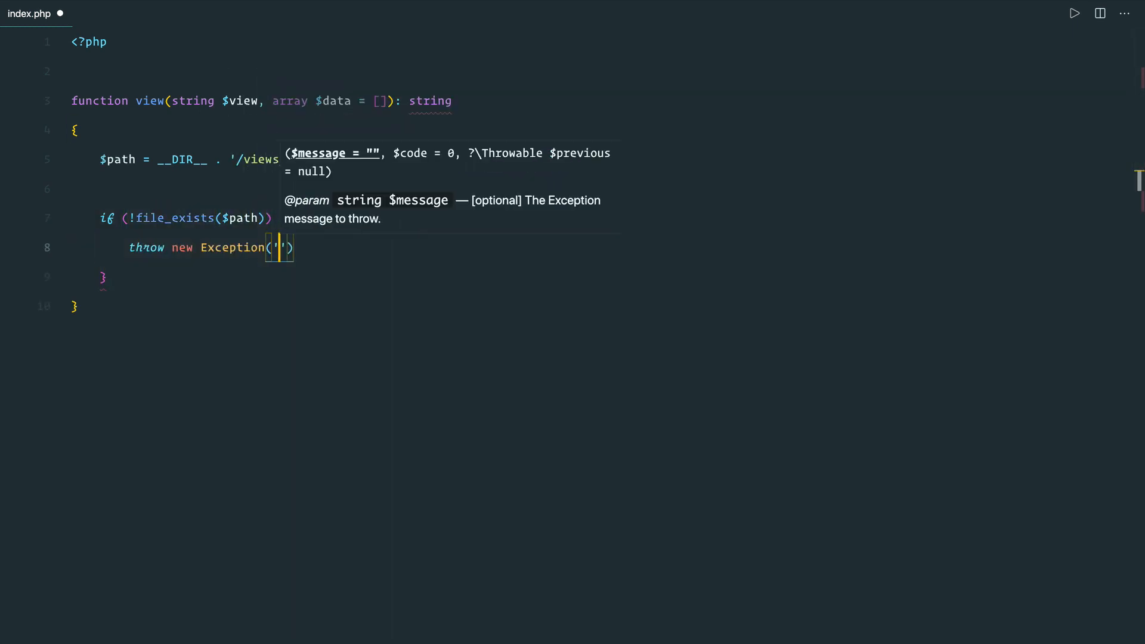
text(View file was not found:)
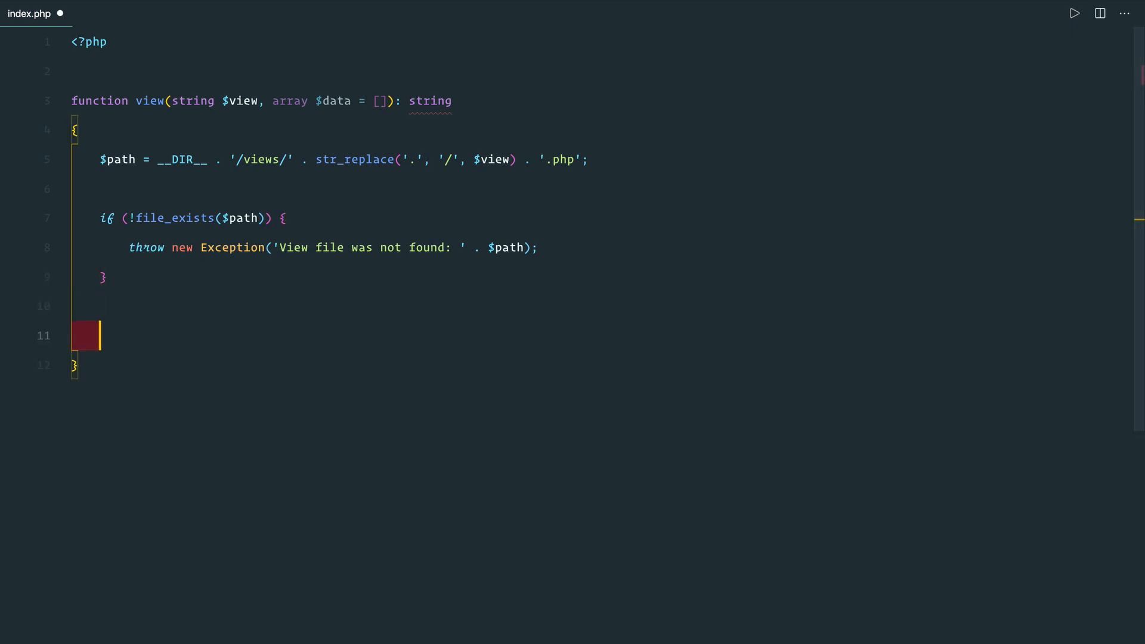
Buffer require $path with ob_start/ob_get_contents/ob_end_clean, return $result, and begin echo view.
text(require $path;)
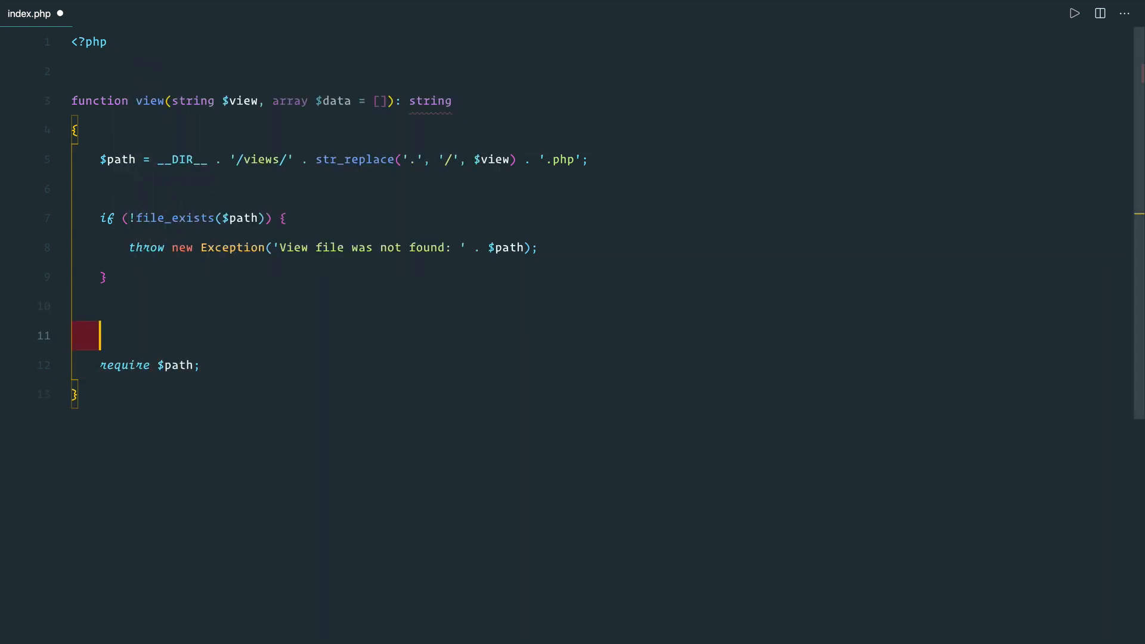
text(ob_start();)
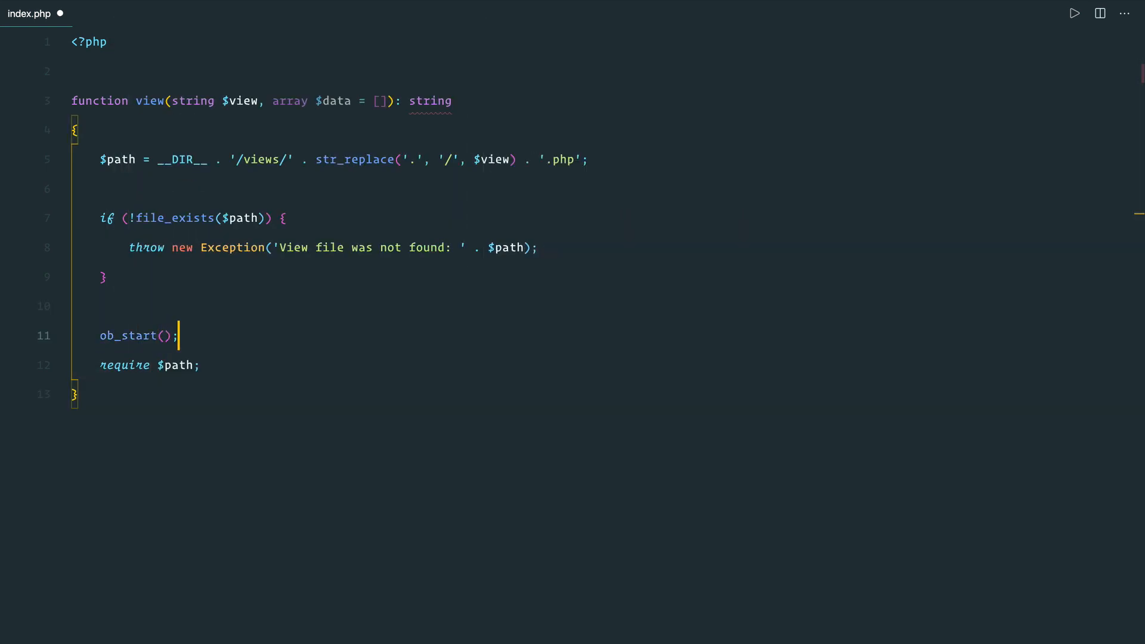
text($result = o)
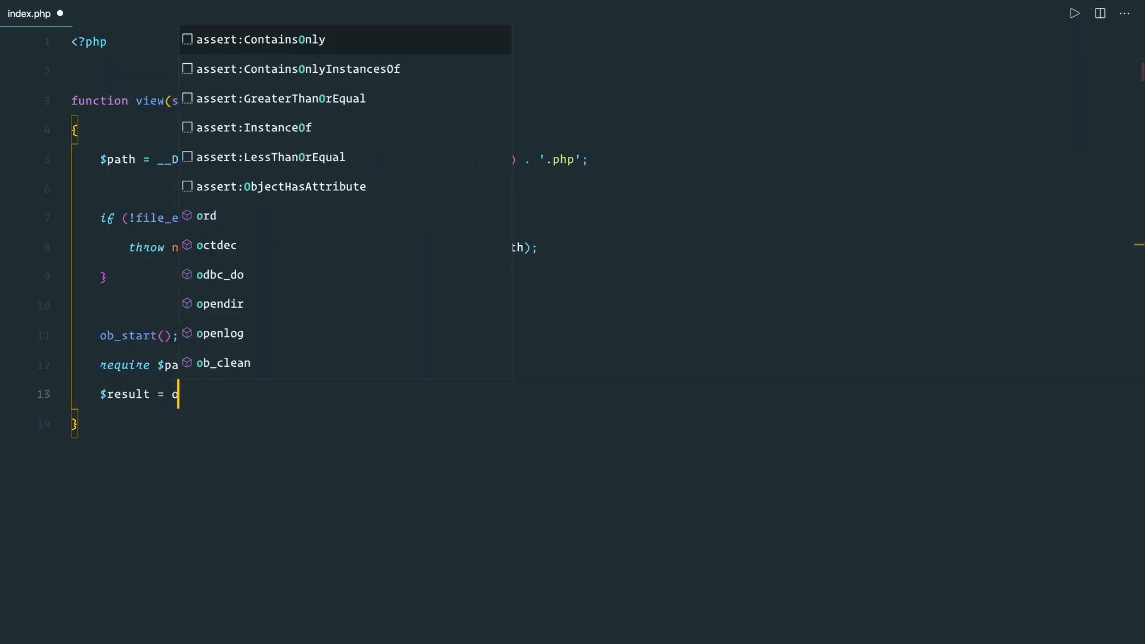
text(ob_get_contents();)
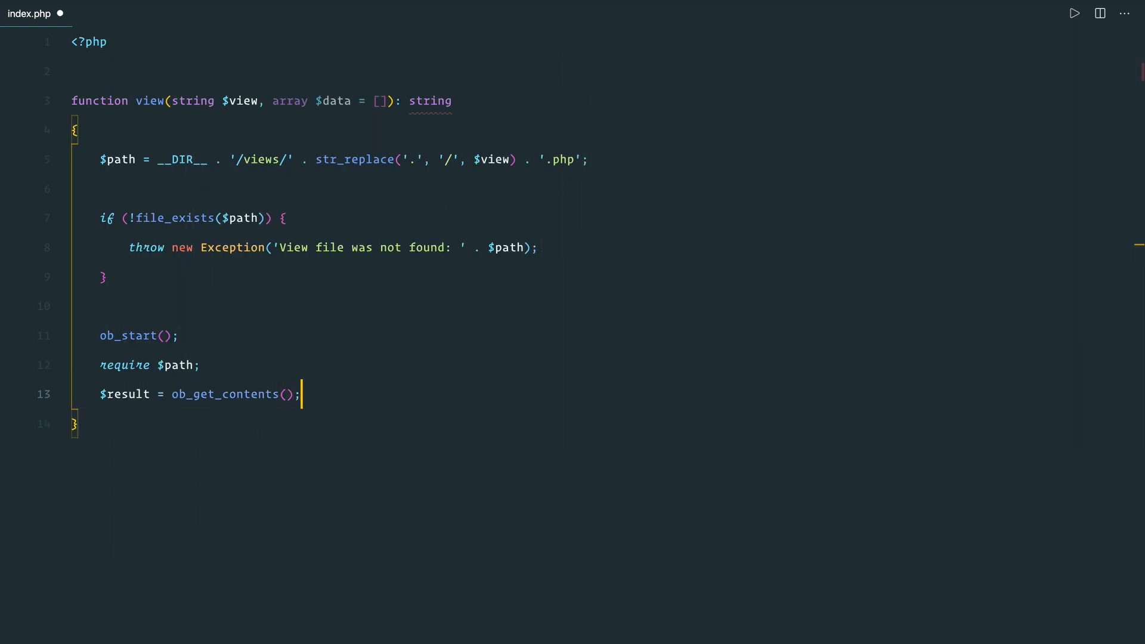
text(ob_end_clean())
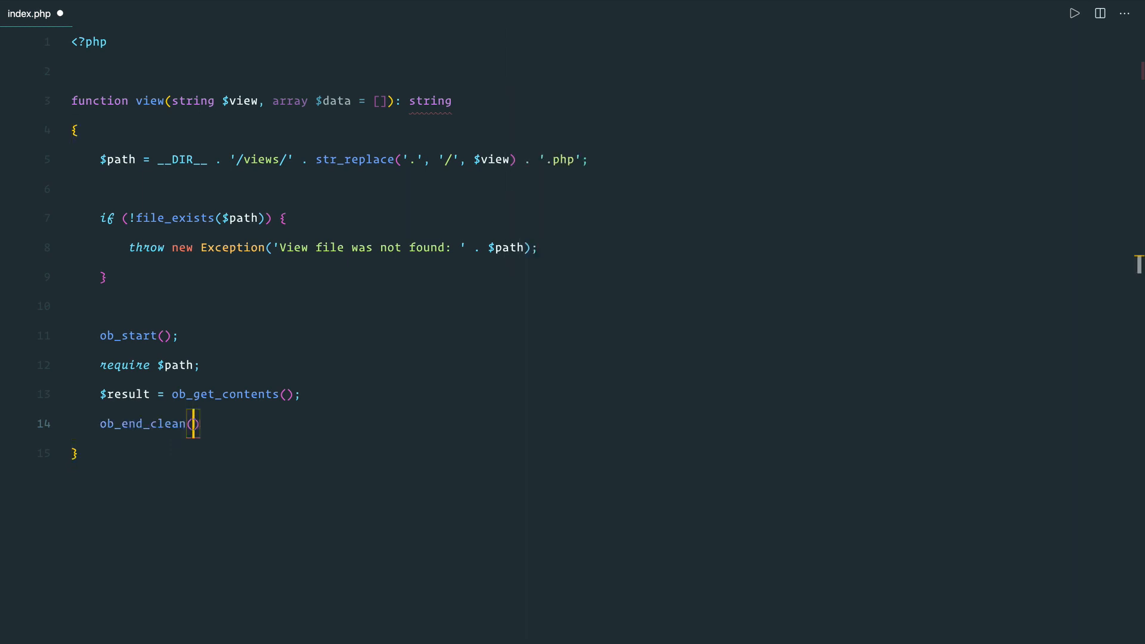
text(;)
text(return $result;)
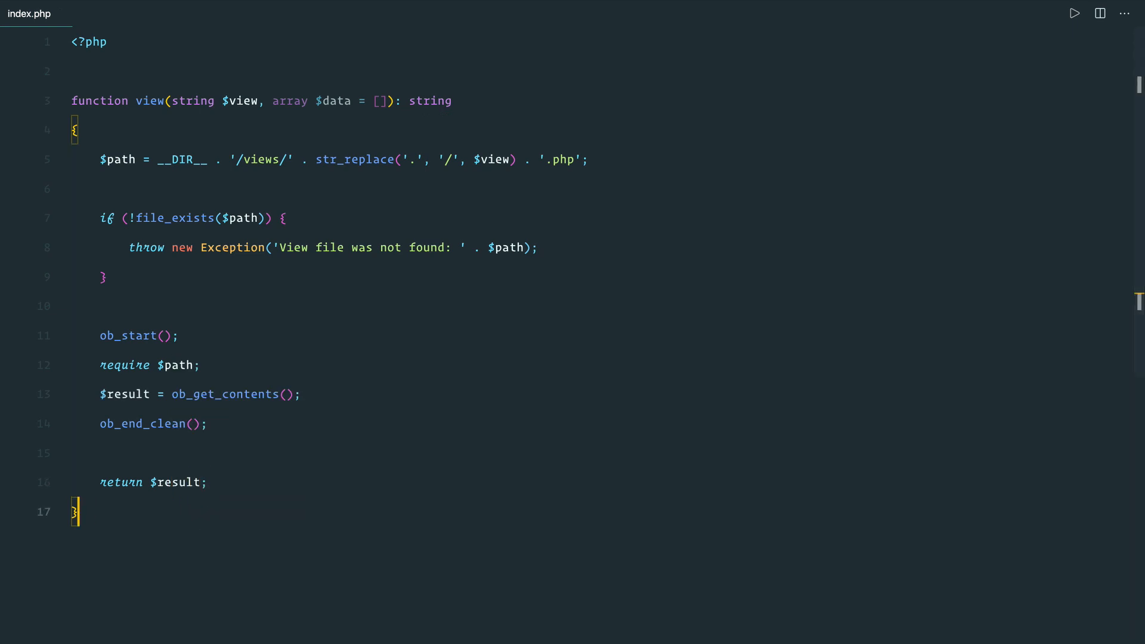
text(echo view('welcome', [)
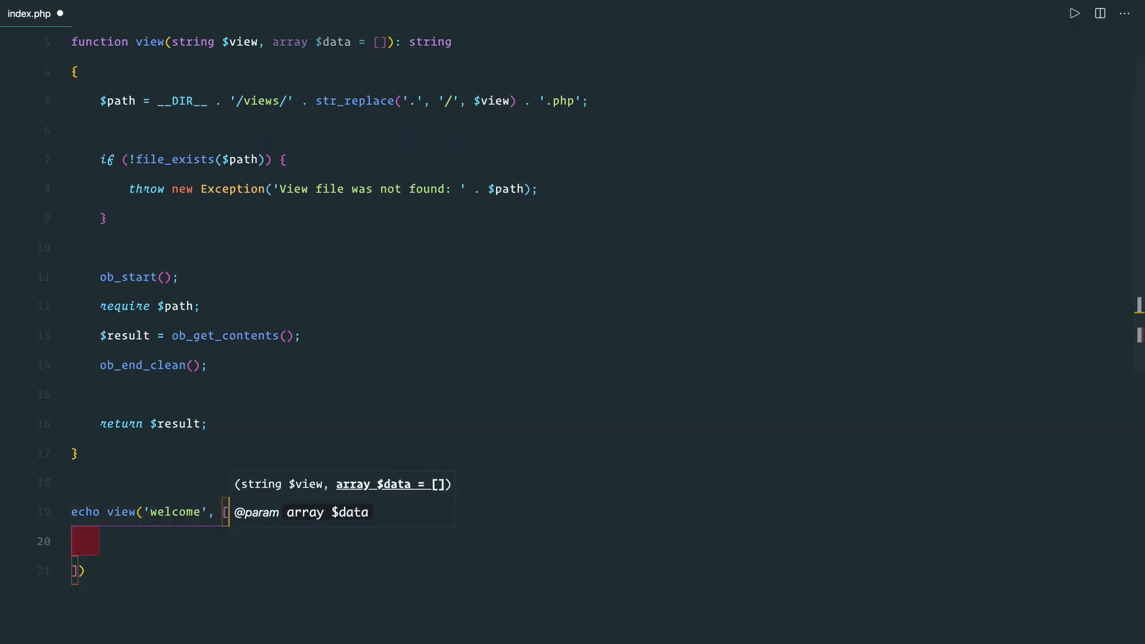
Pass ['name' => 'Liam', 'foo' => 'Bar'] to view('welcome') and create views/welcome.php.
text('name' => 'Liam',)
text('foo' => 'Bar',)
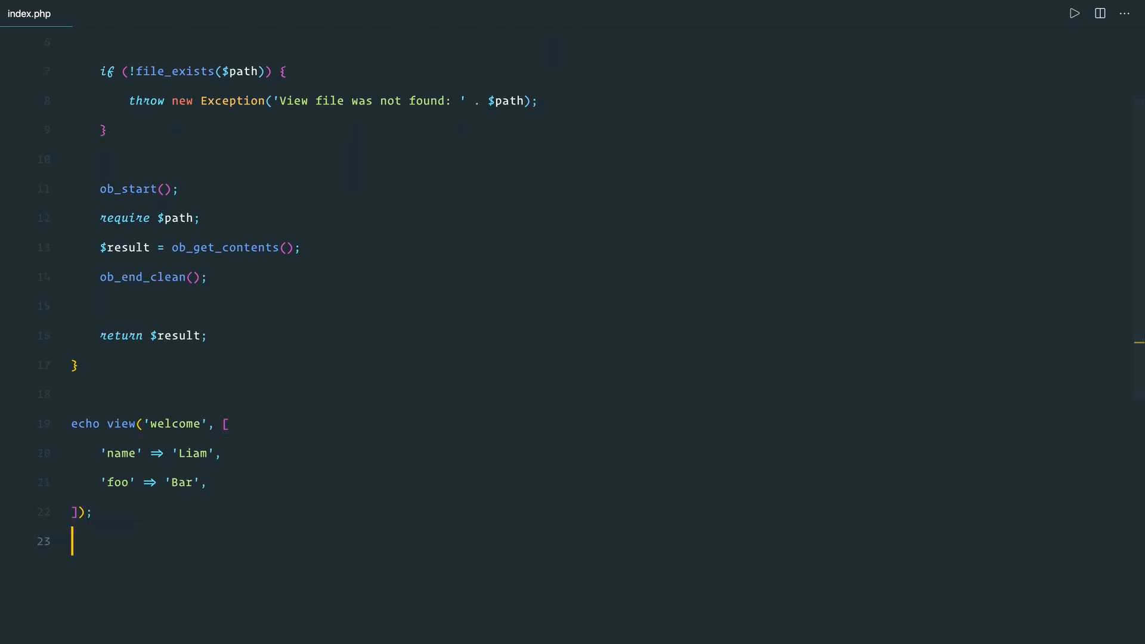
click(1123, 13)
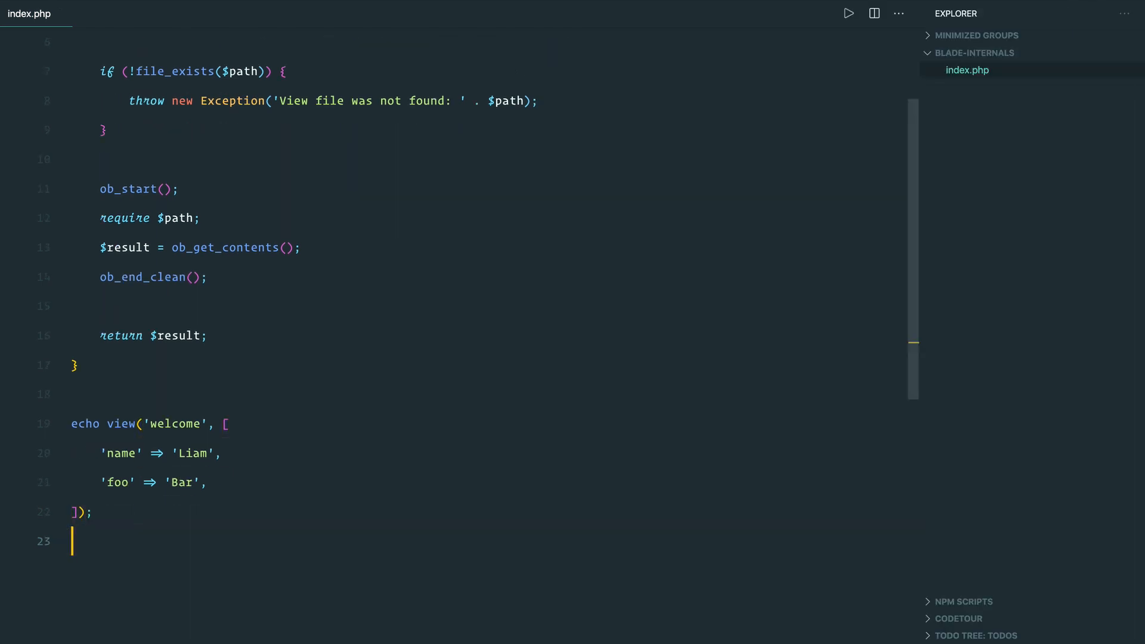
click(1068, 52)
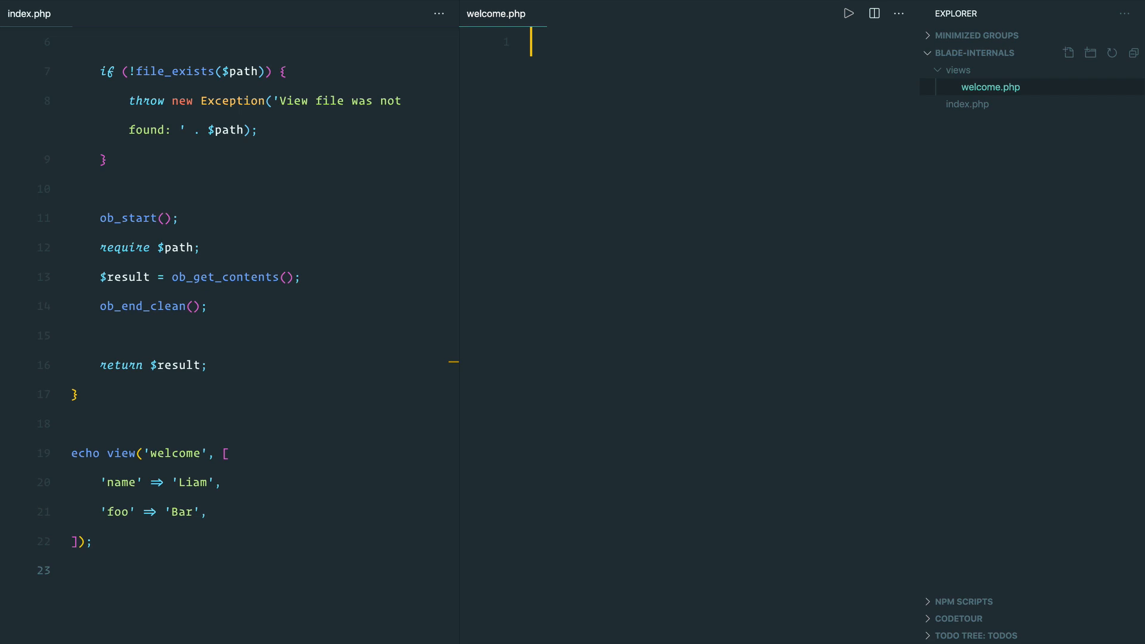
Make welcome.php var_dump(get_defined_vars()).
text(var_dum)
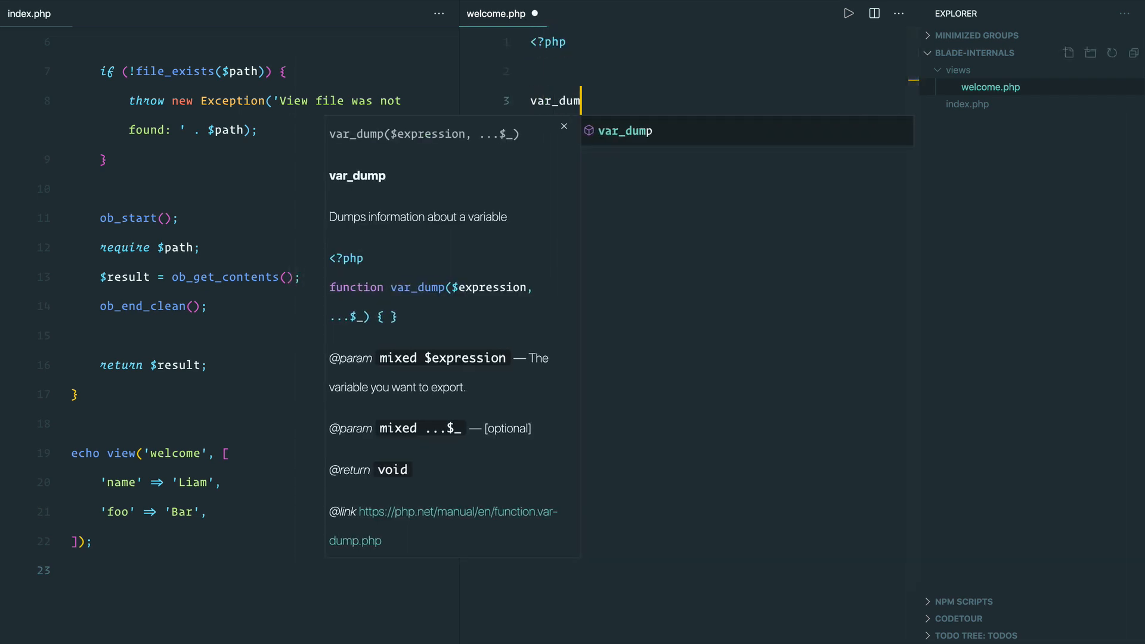
text((get_defined_vars());)
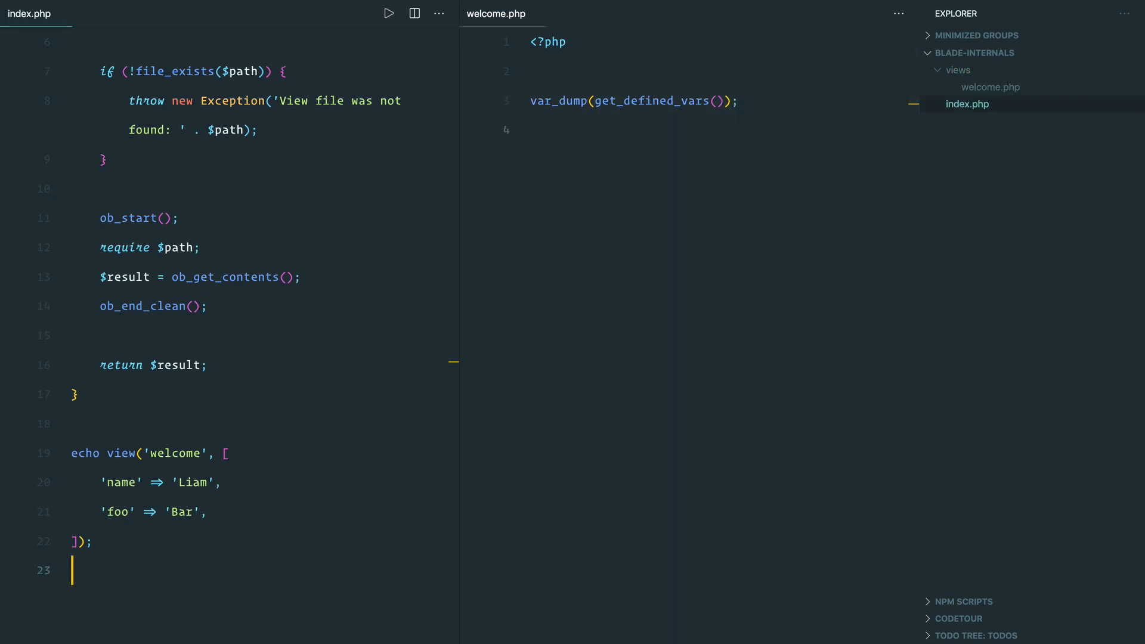
click(389, 13)
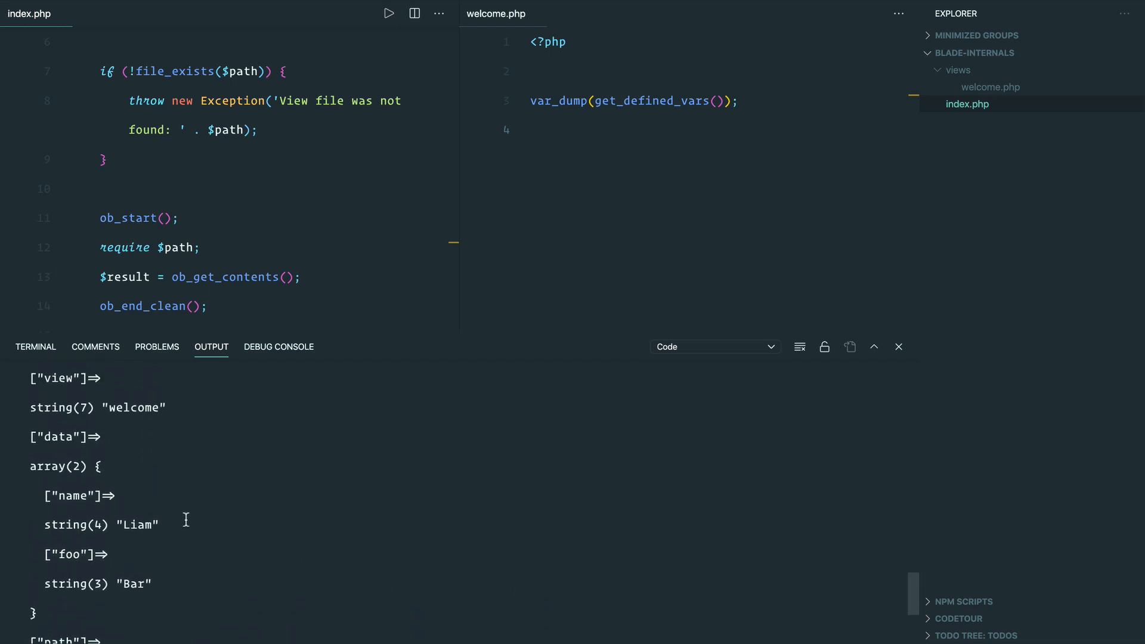
scroll(down, 3)
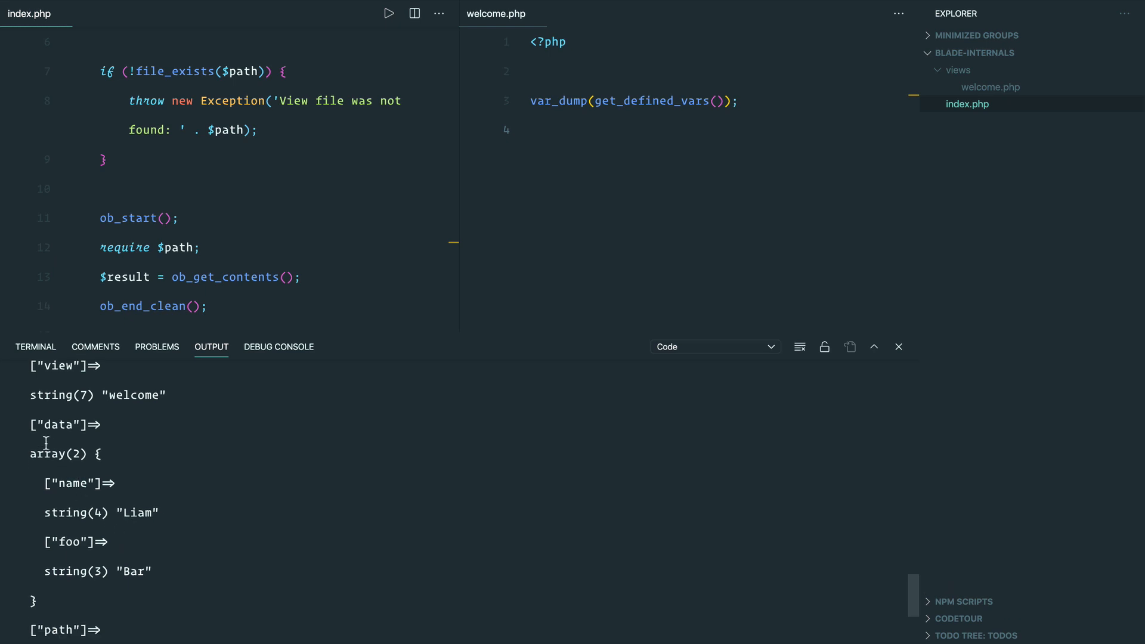
drag(43, 423, 153, 571)
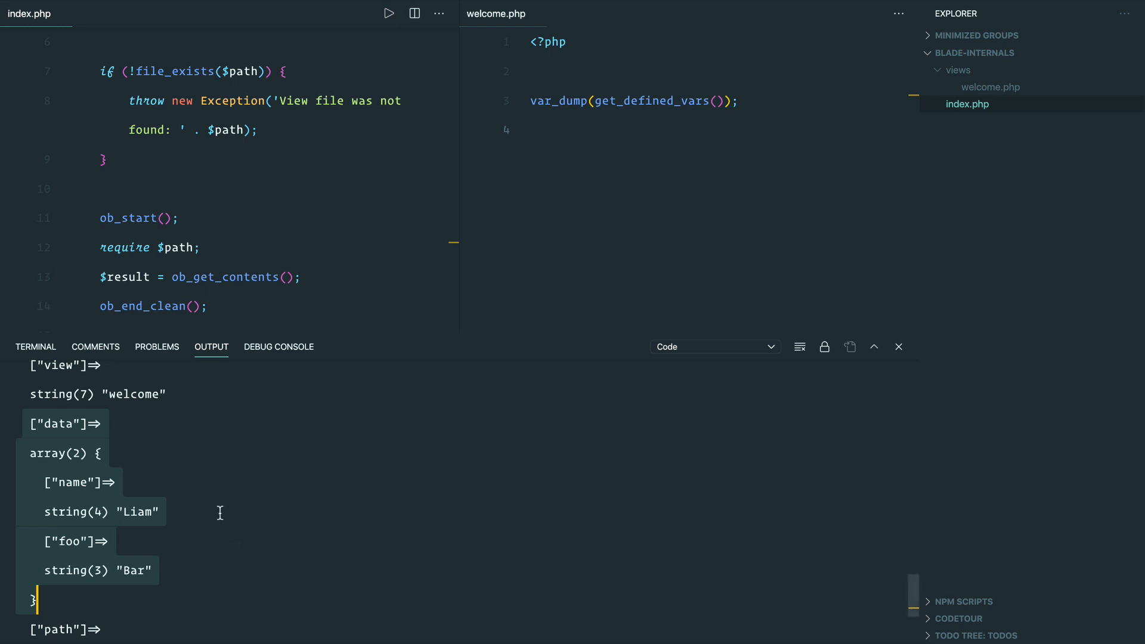
scroll(down, 3)
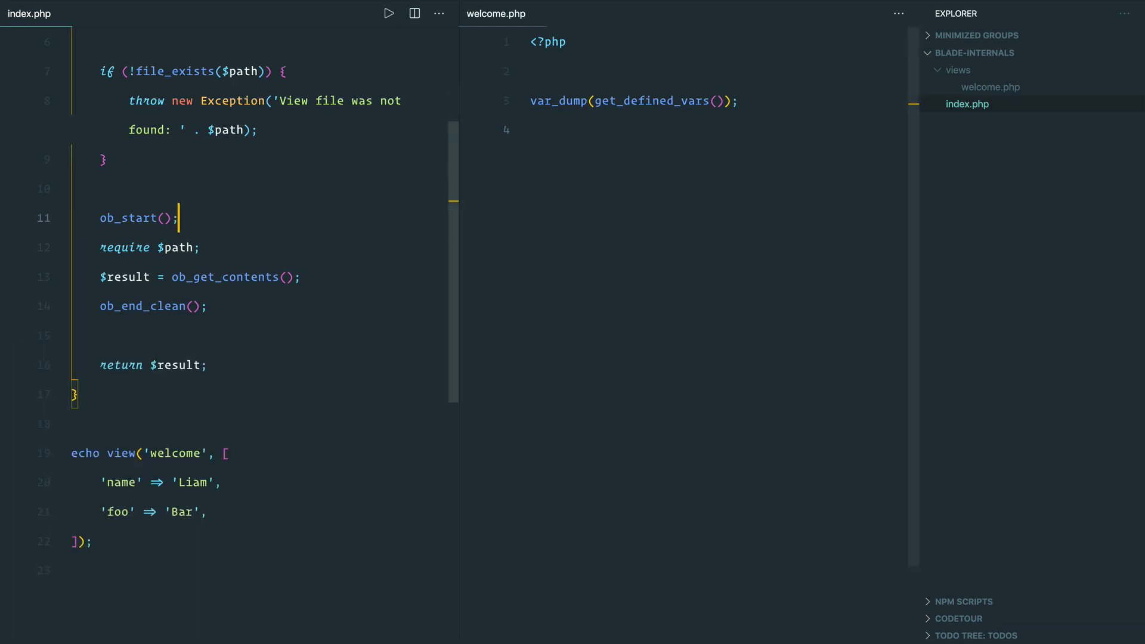
Wrap require in a closure taking $__templateFilePath invoked with $path, then run index.php.
text(function() {)
text(}))
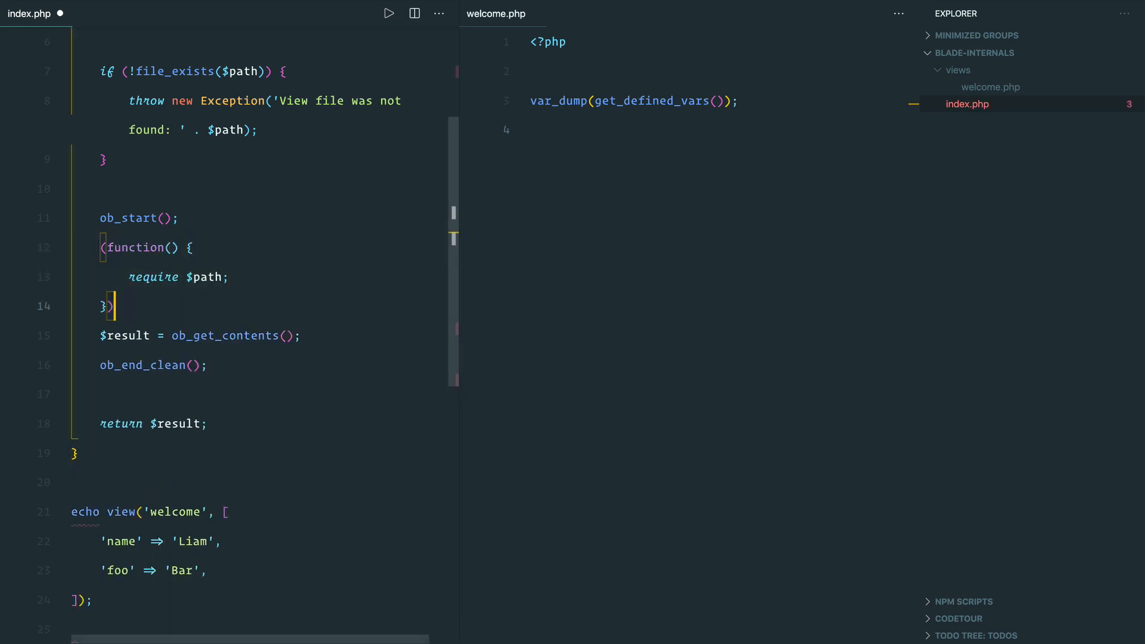
text(();)
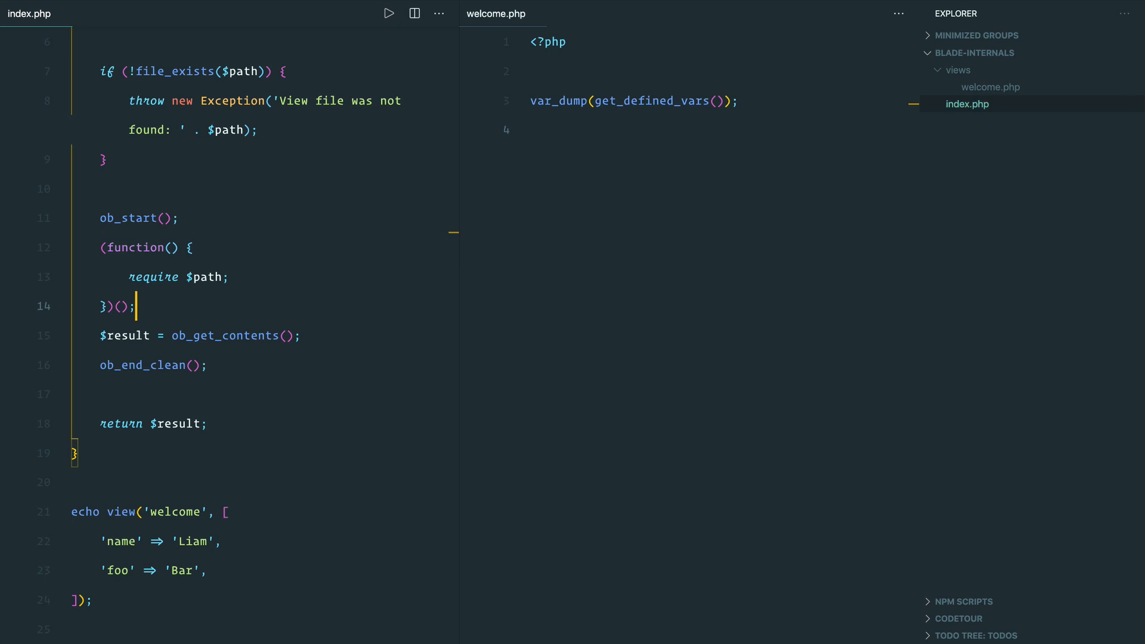
text($path)
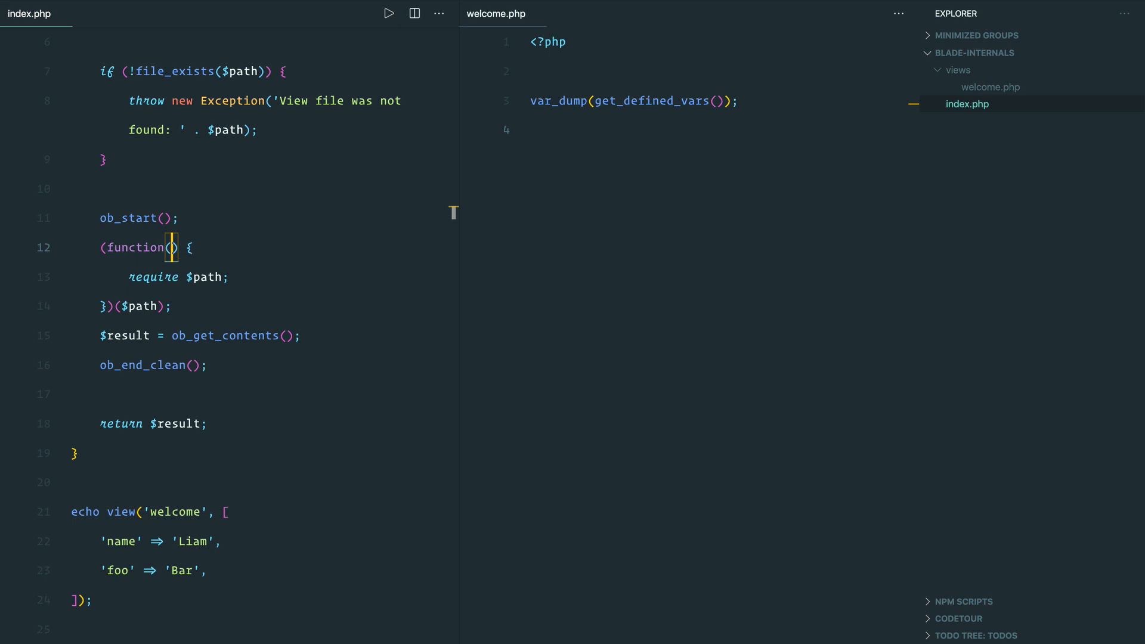
text($__templateFilePath)
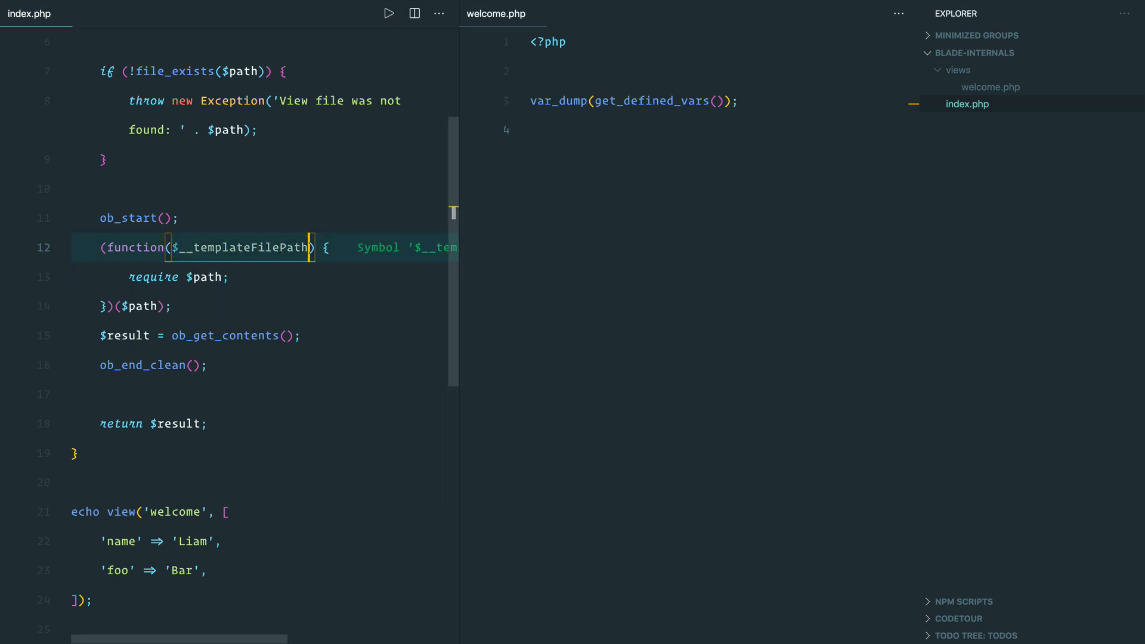
key(Backspace)
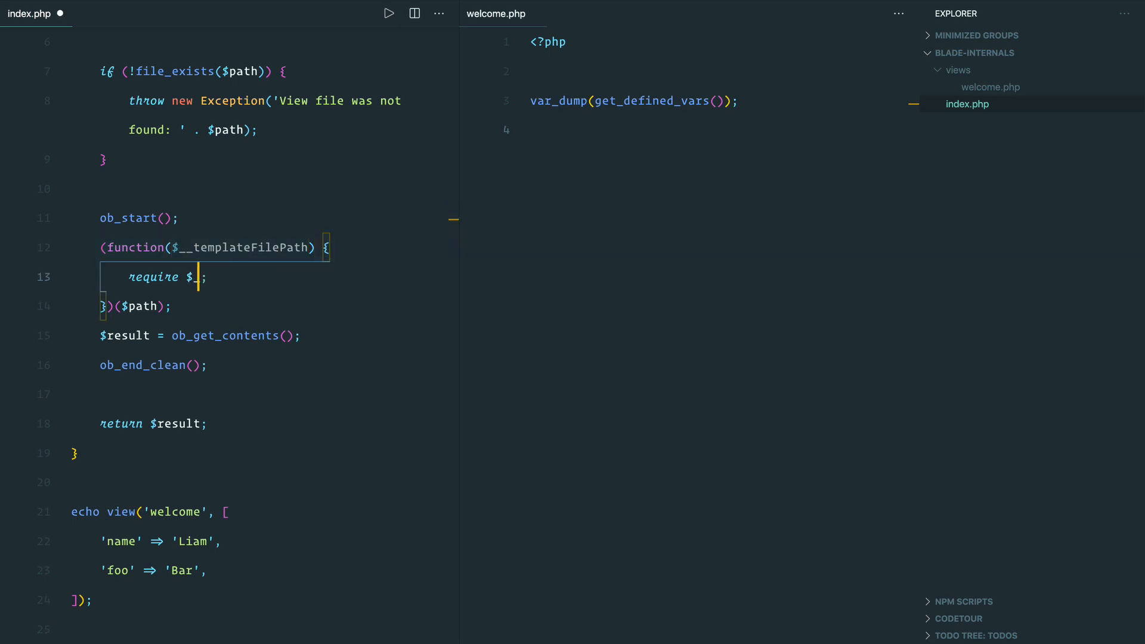
text(__templateFilePath)
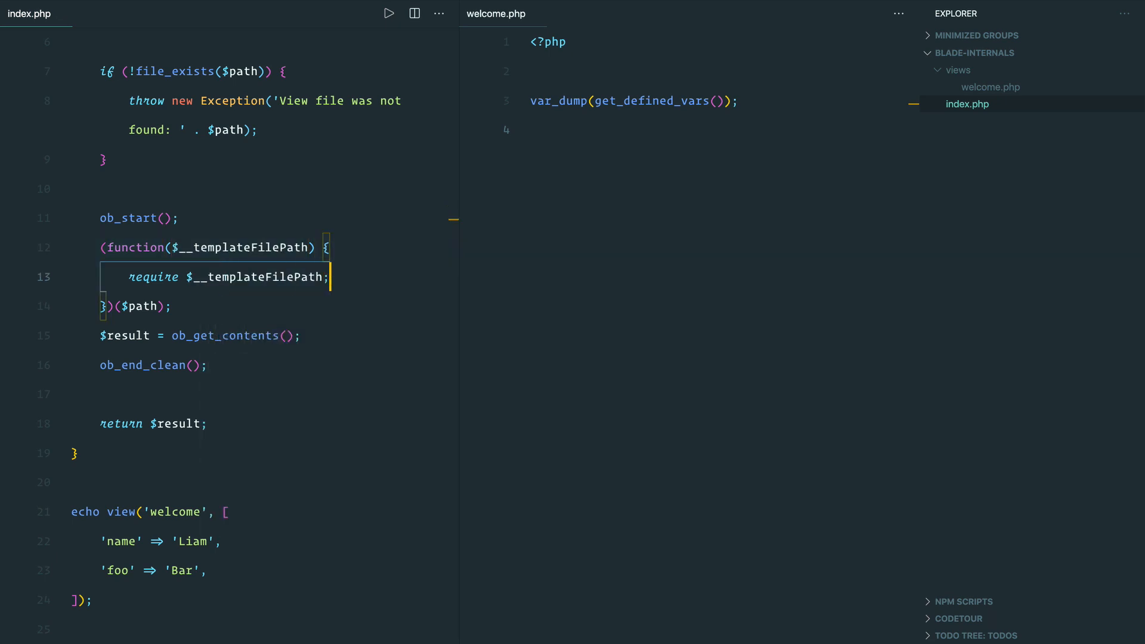
click(389, 14)
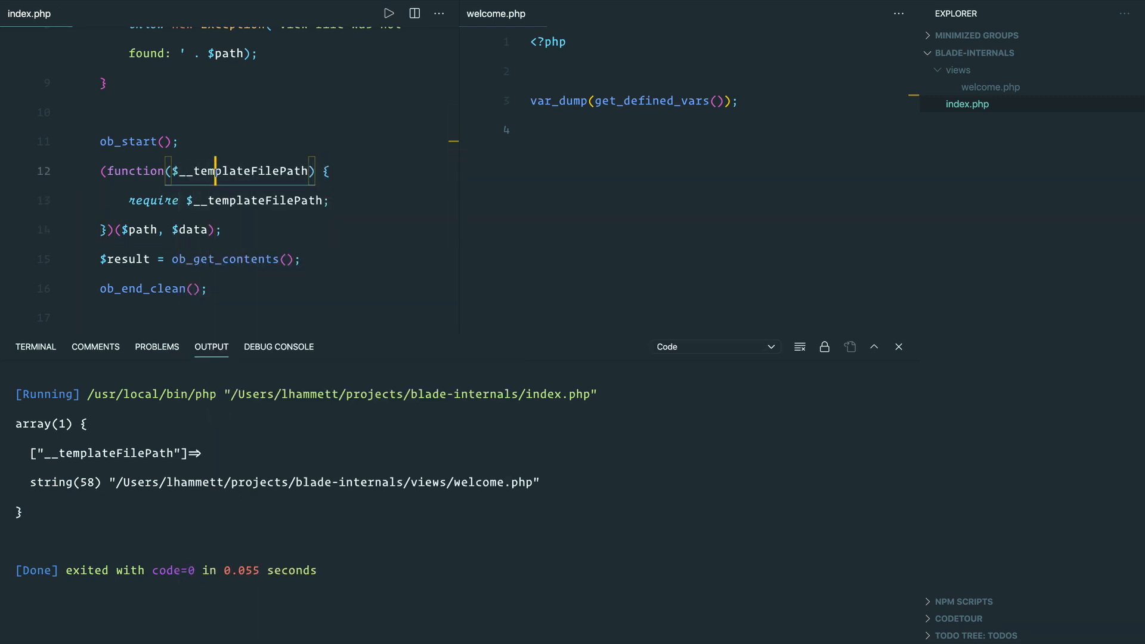
Call the closure with $path and $data and add a $__templateData parameter.
text(, $)
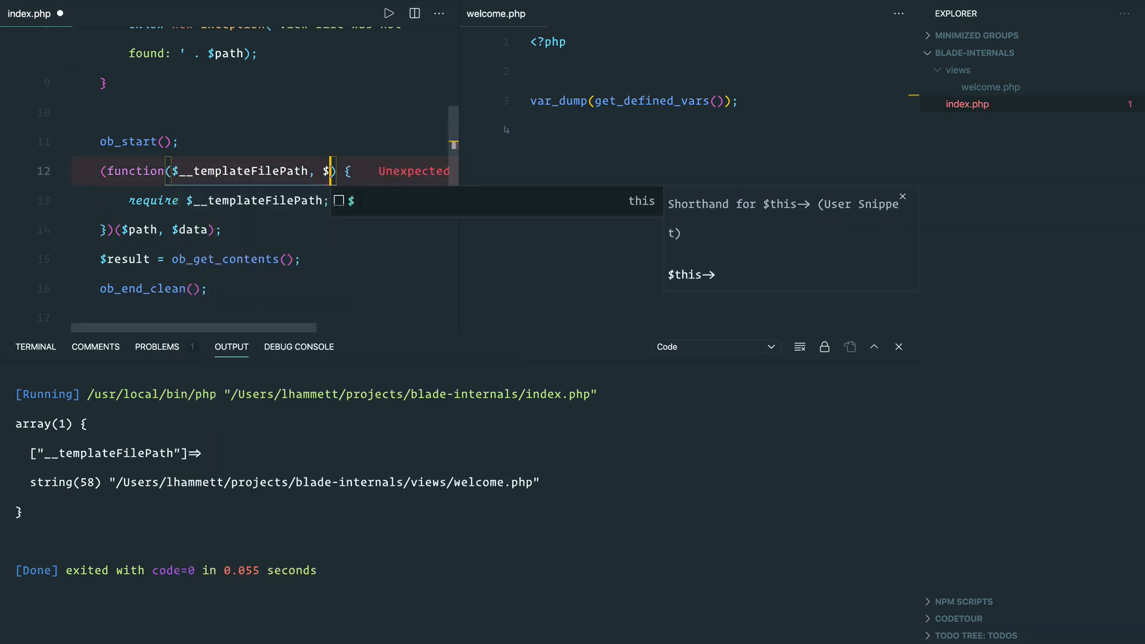
text(__temp)
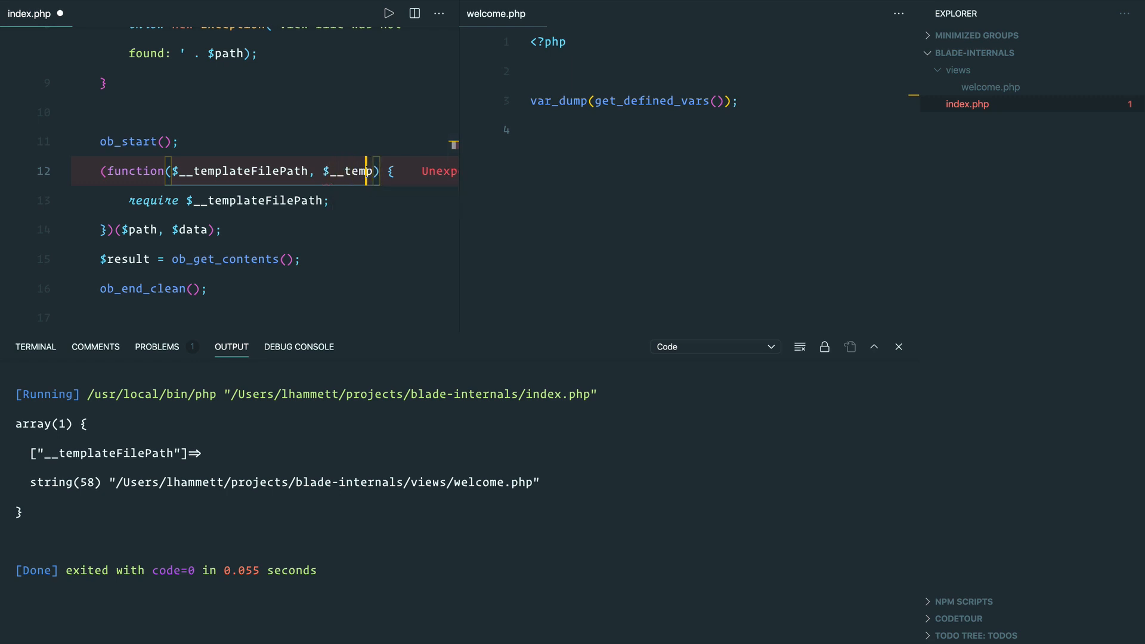
text(lateData)
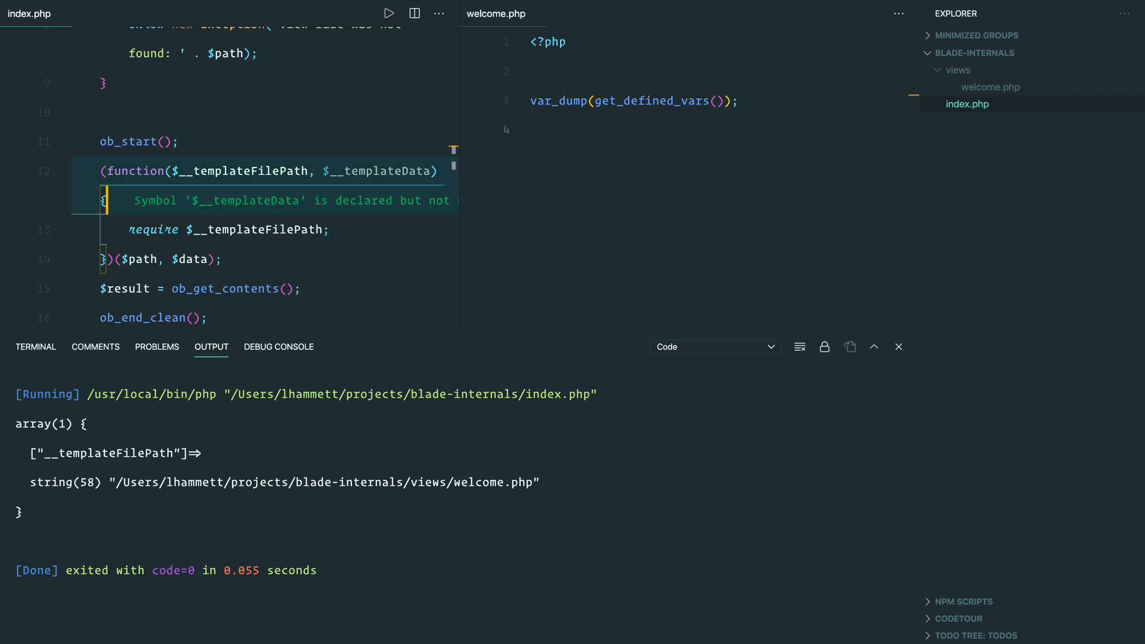
Add extract and unset of $__templateData above the require, then run to see name Liam and foo Bar.
text(extract($__templateData);)
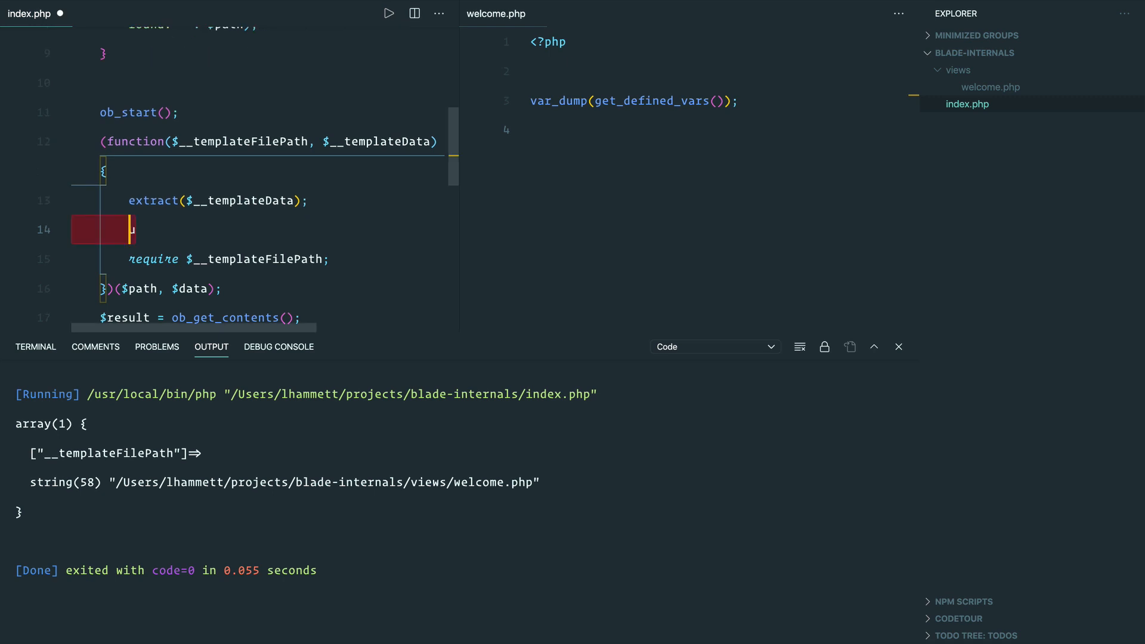
text(unset($__templateData);)
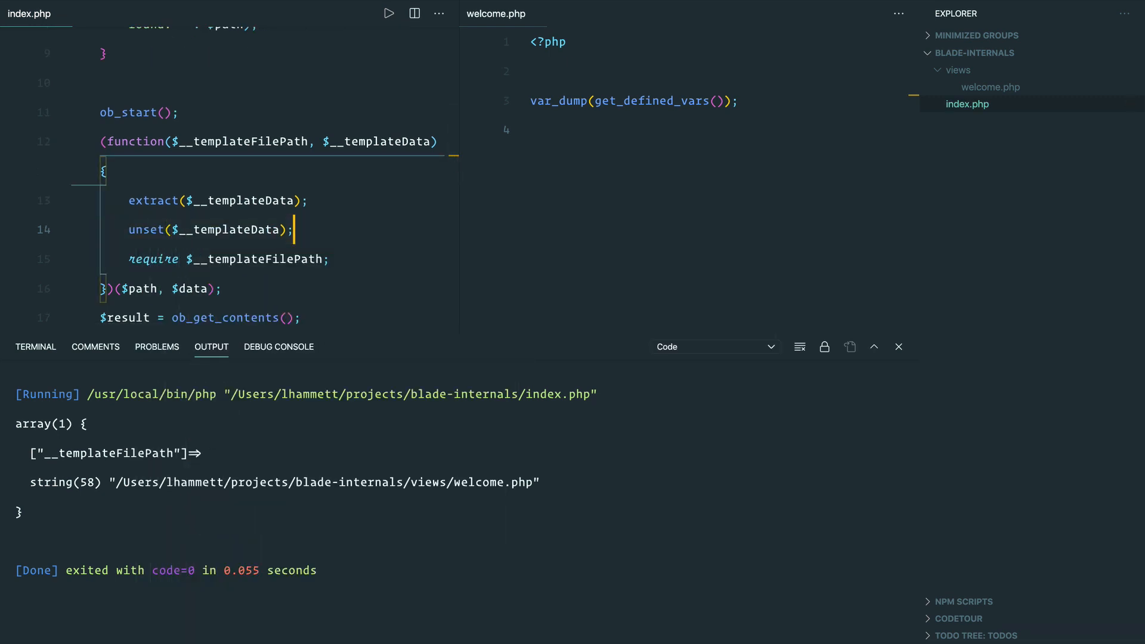
click(389, 13)
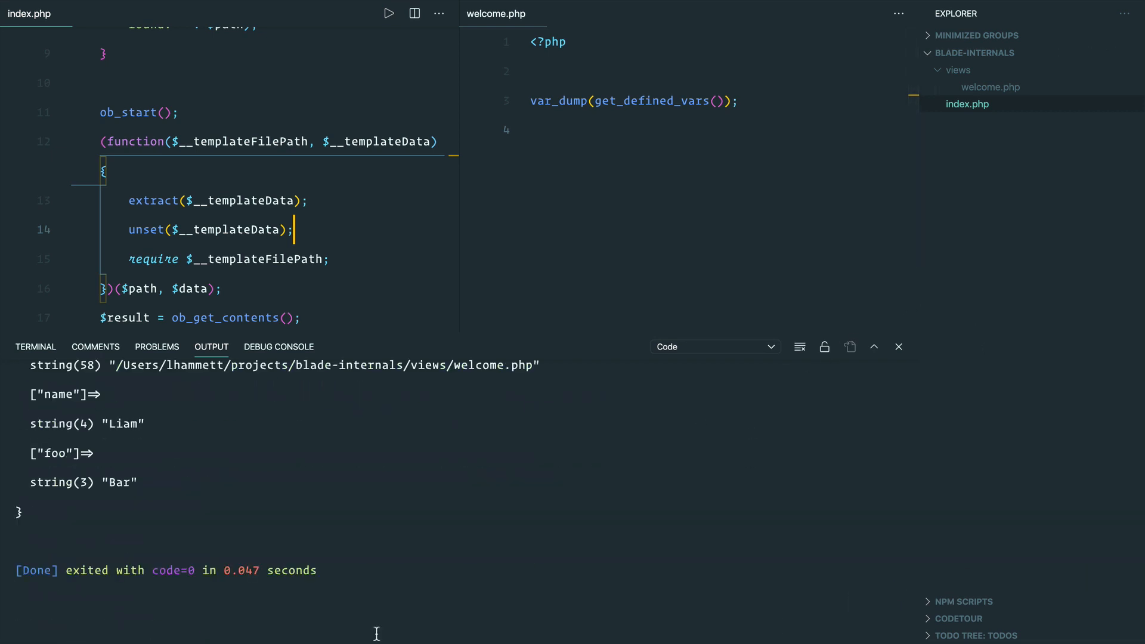
Hide the run output so index.php is shown on its own.
click(389, 13)
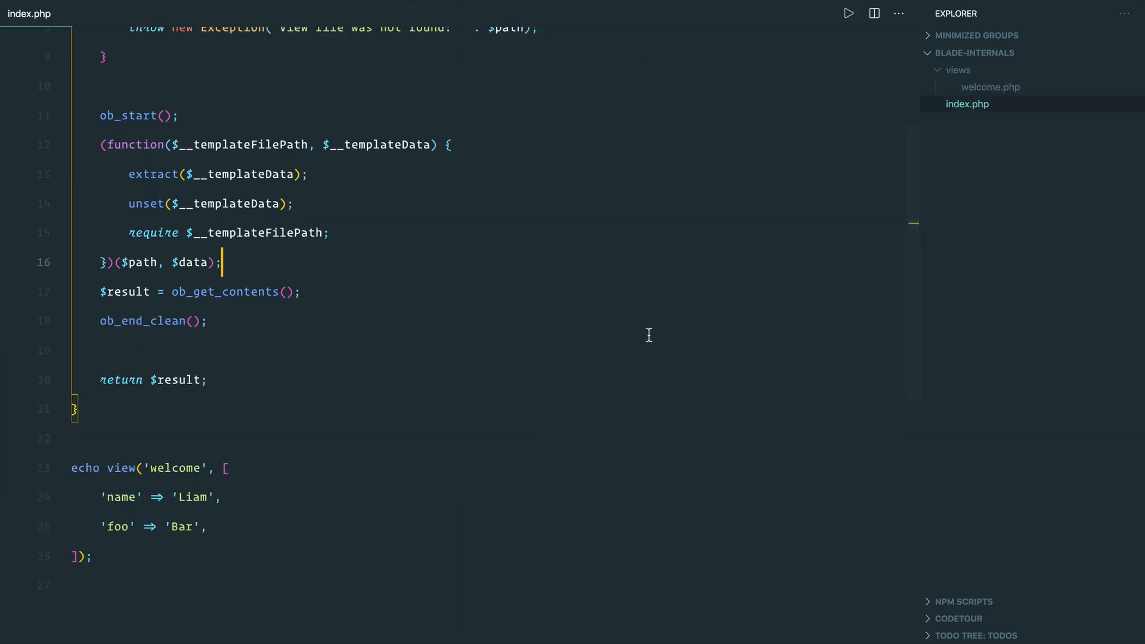
Write the View class whose constructor builds the views path from $view and stores $data.
text(class View)
text($this→path)
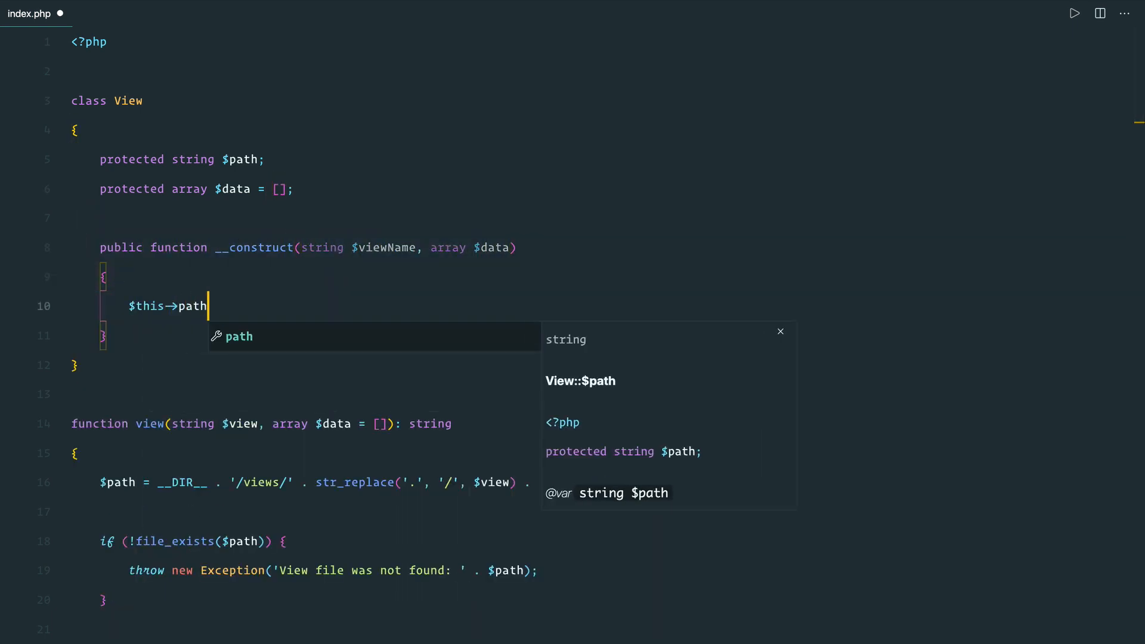
text(= __DIR__ . '/views/' . str_replace('.', '/', $view) . '.php';)
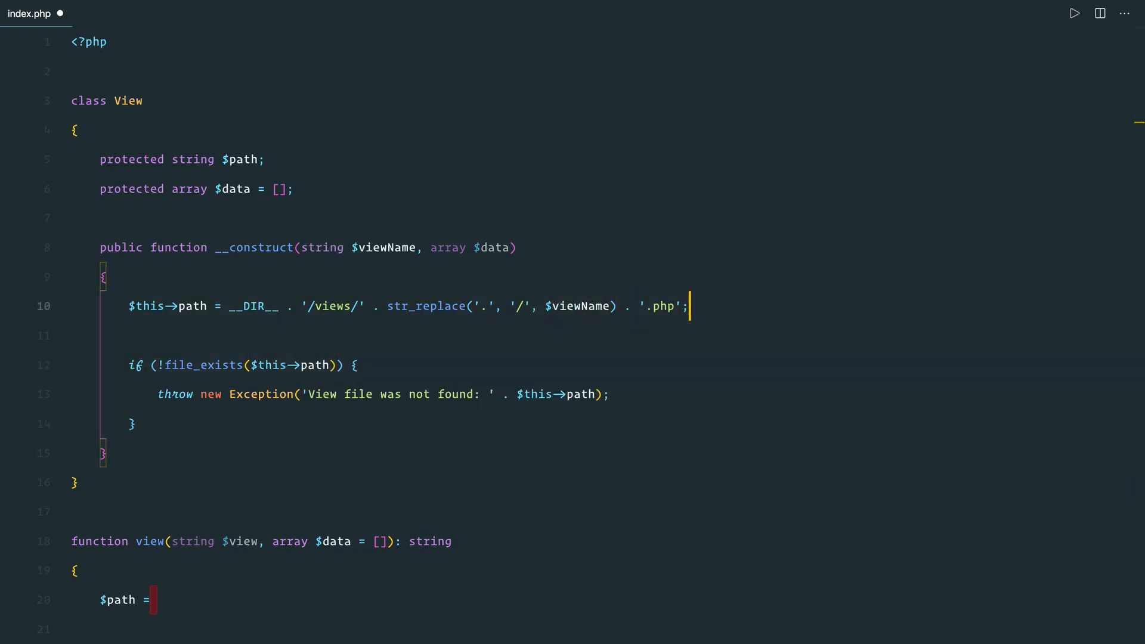
text($this->data = $data;)
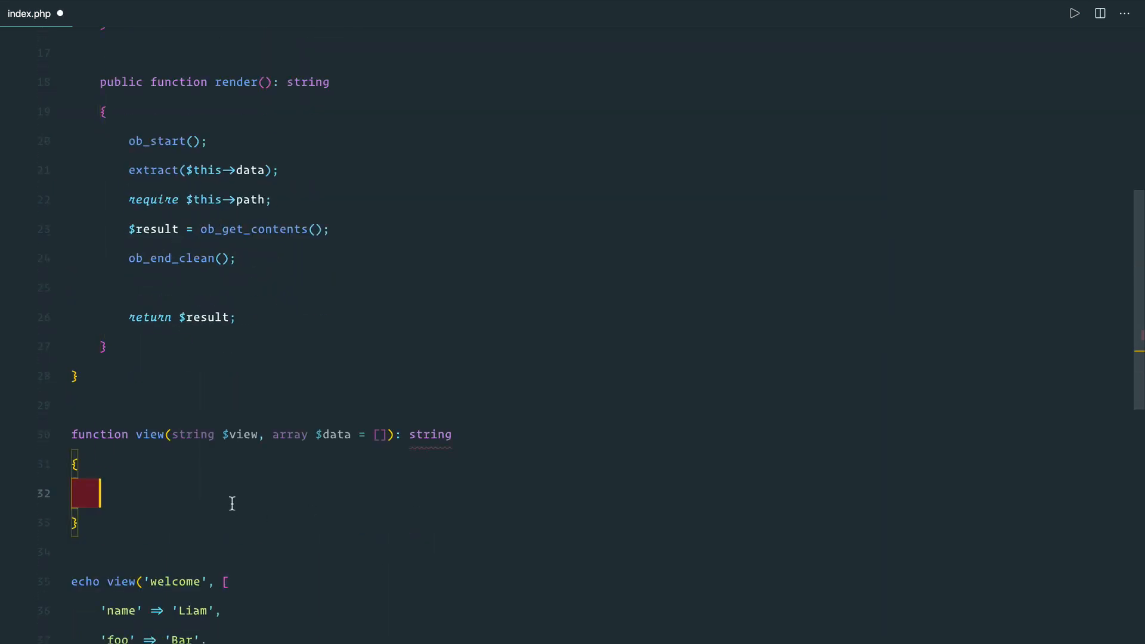
text($view = new View($viewName, $data);)
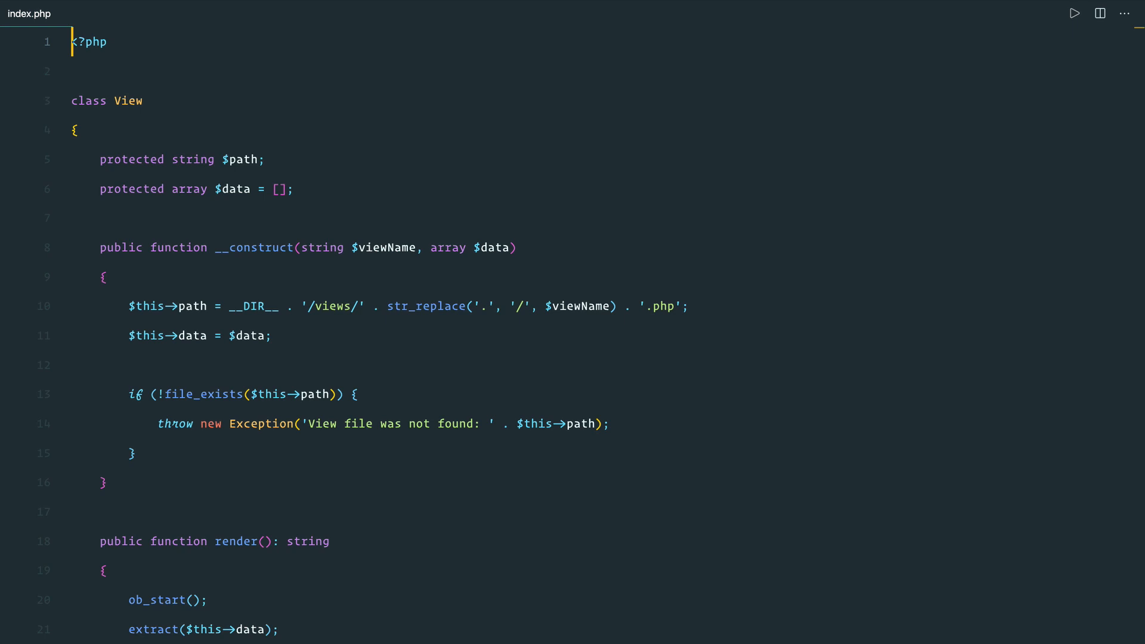
Scroll down to the view() function to rework its body around the View class.
scroll(down, 3)
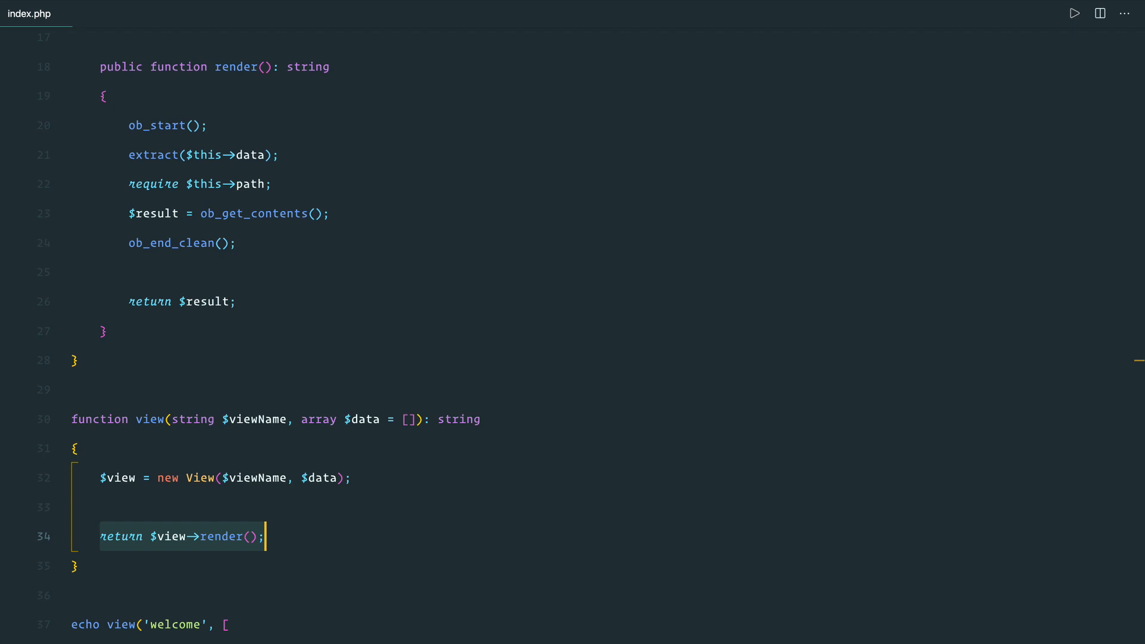
mouse_move(122, 66)
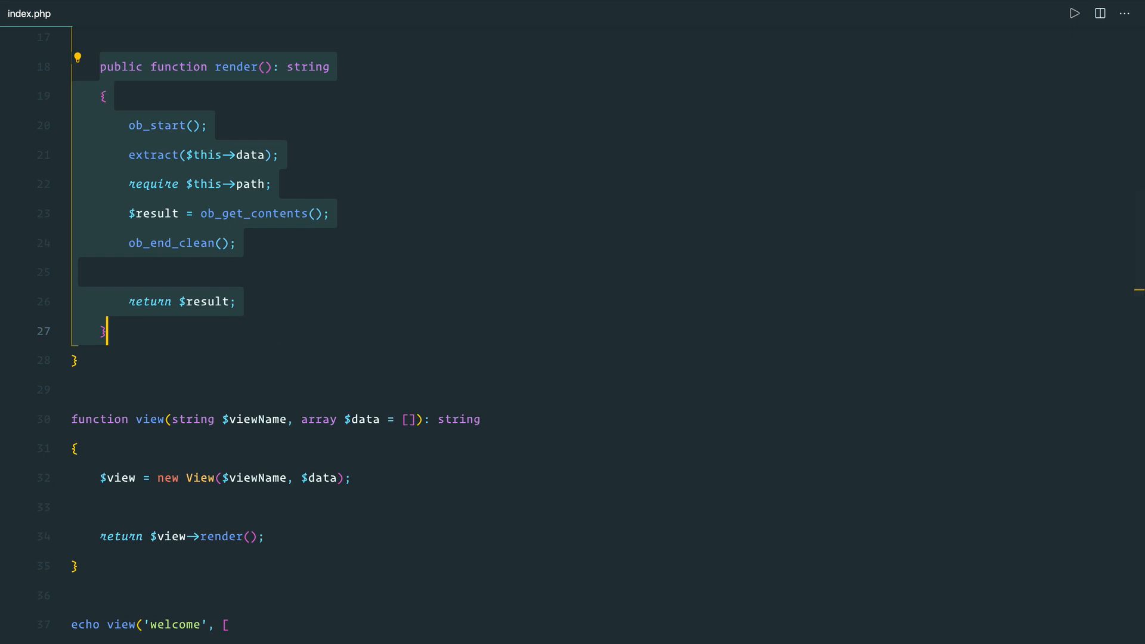
Deselect the render method and run index.php to output the Hey, Liam div.
click(77, 359)
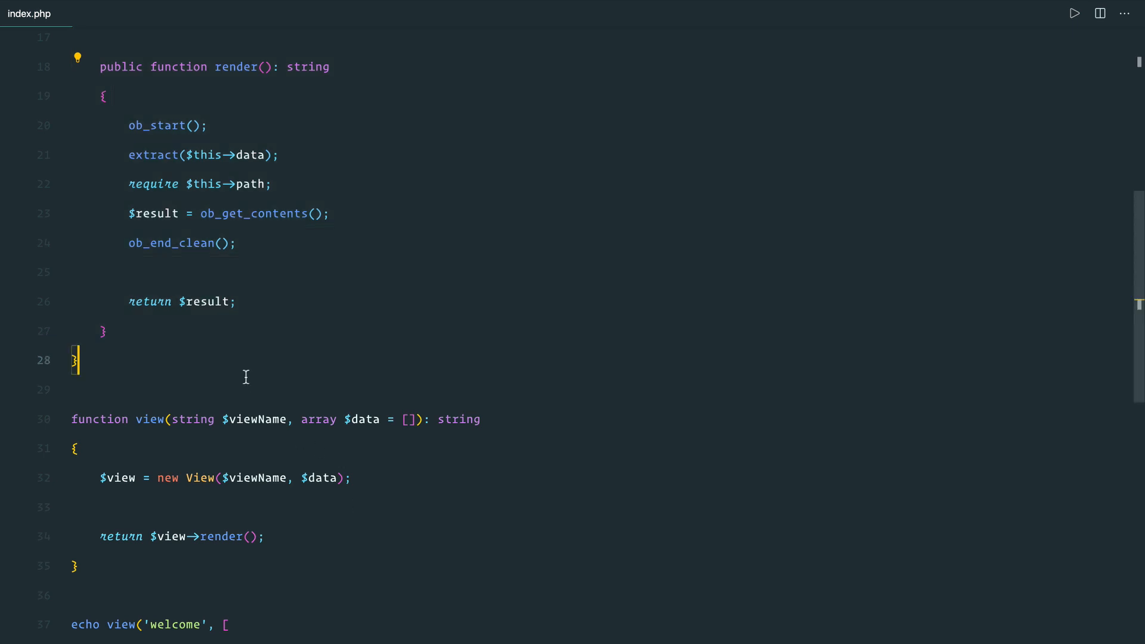
click(1073, 13)
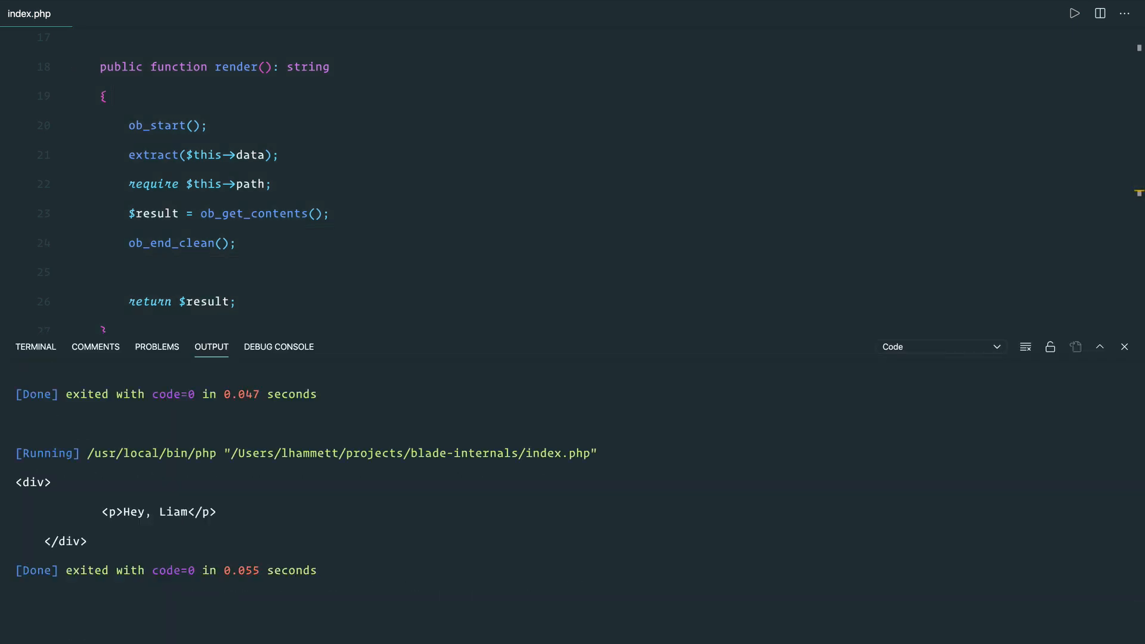